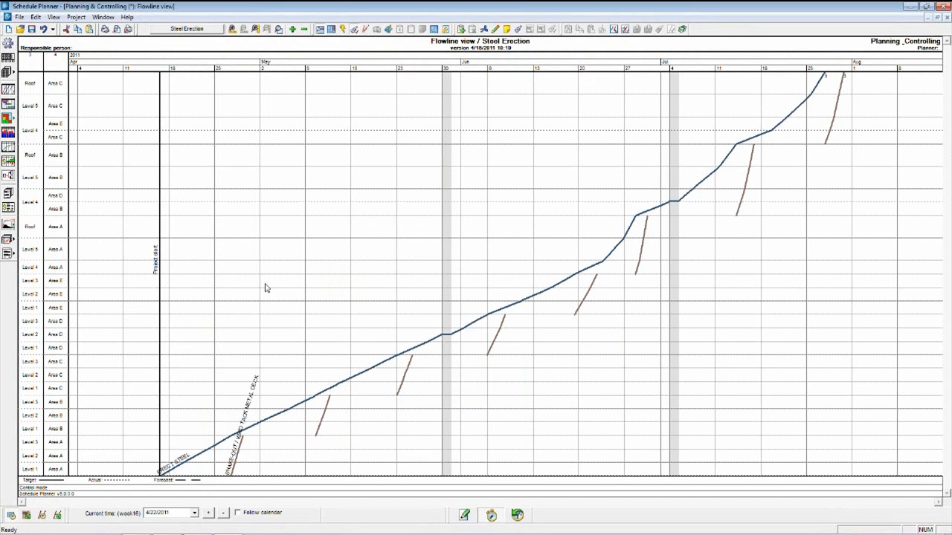
mouse_move(192, 282)
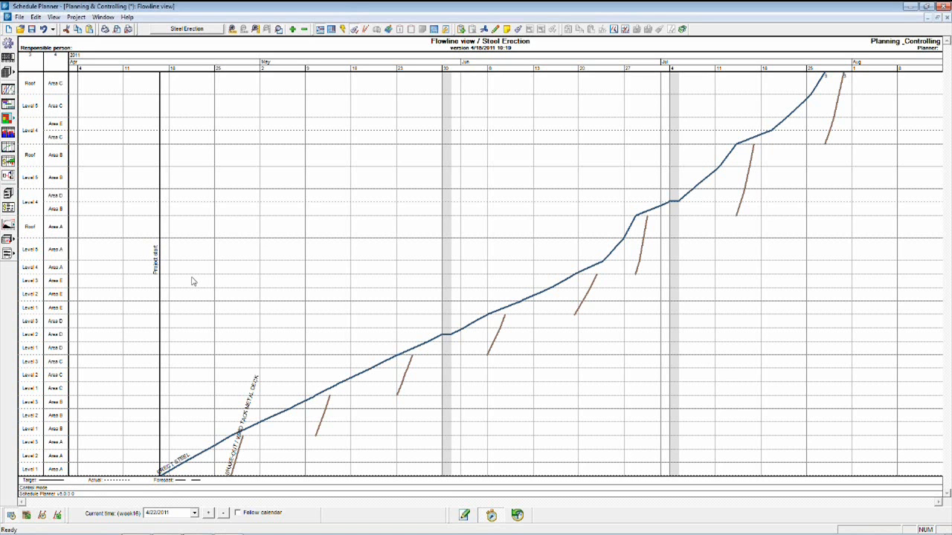
mouse_move(196, 265)
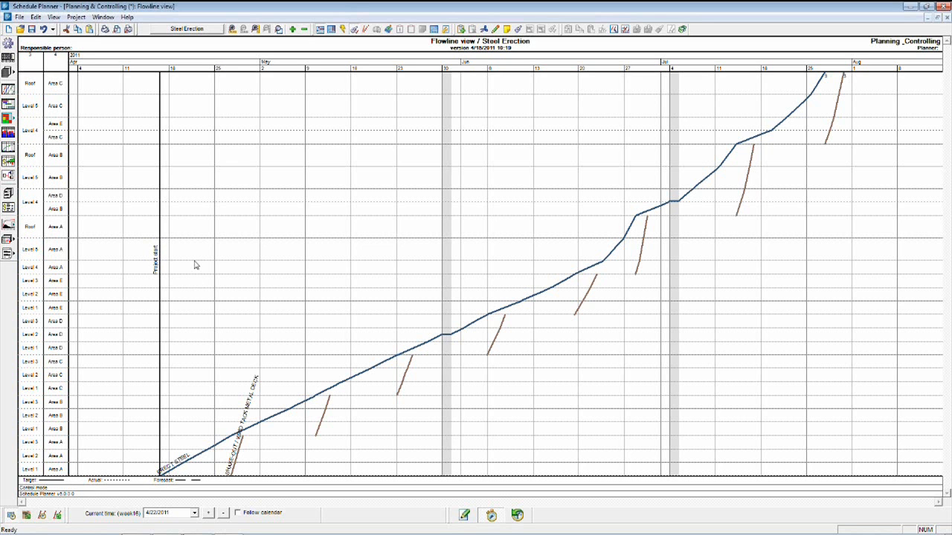
mouse_move(16, 156)
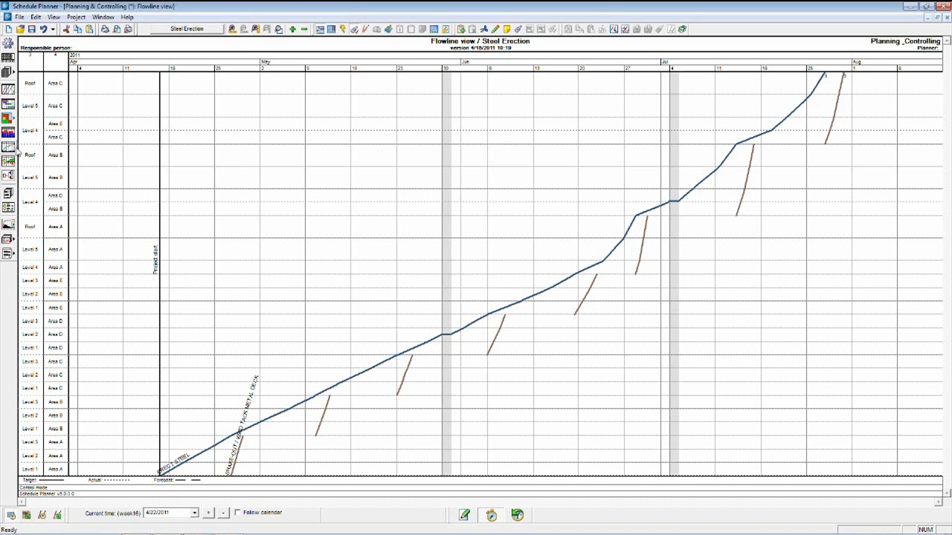
Show the Steel Erection task status table
click(7, 118)
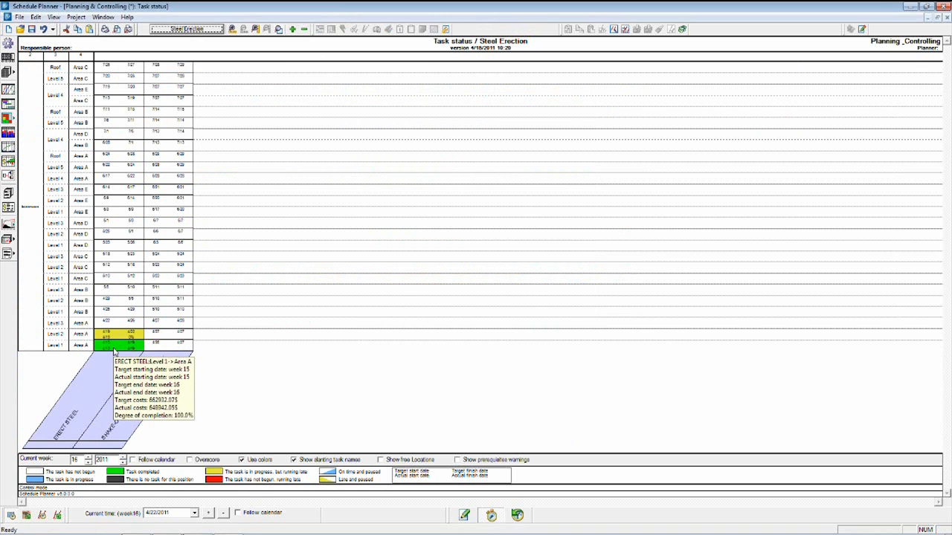
mouse_move(81, 392)
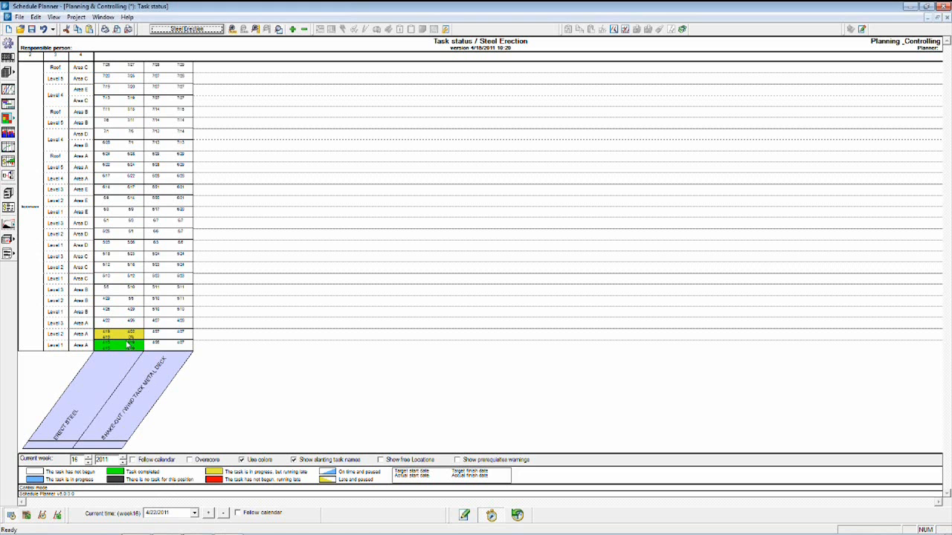
mouse_move(134, 369)
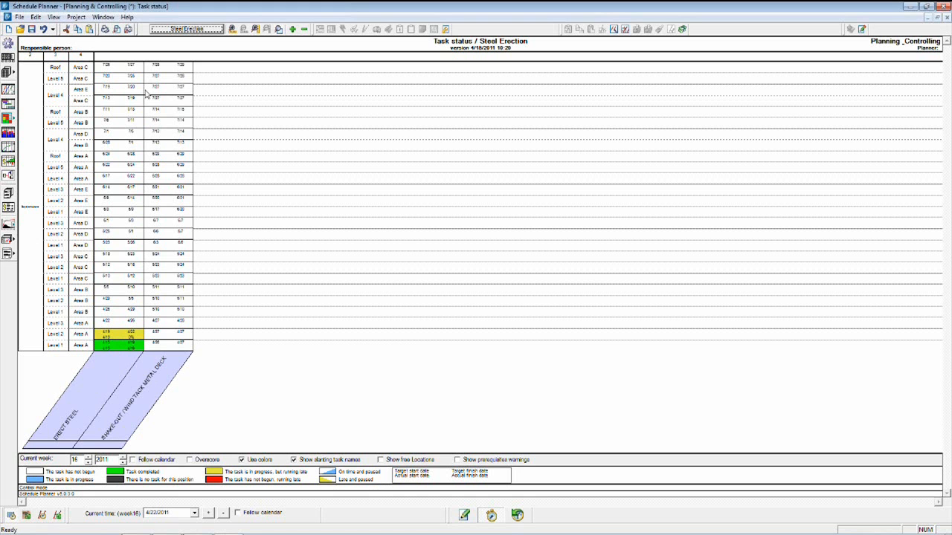
mouse_move(167, 243)
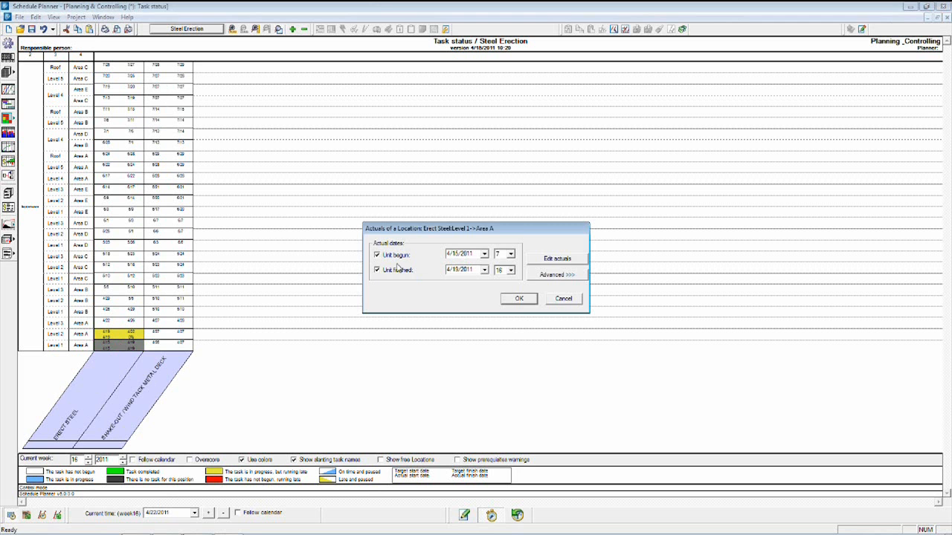
Clear the recorded actuals for Erect Steel at Level 1 and Level 2, Area A
click(518, 299)
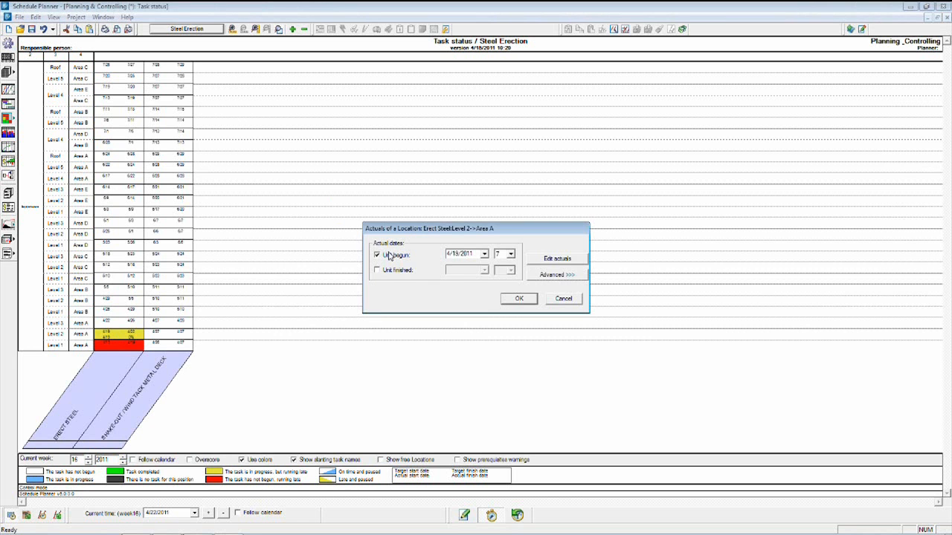
click(519, 299)
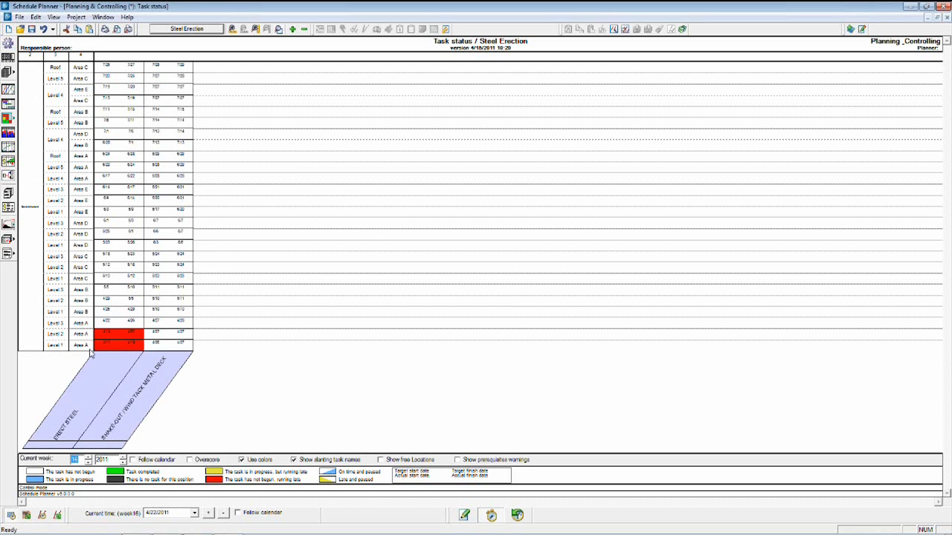
mouse_move(110, 348)
text(25)
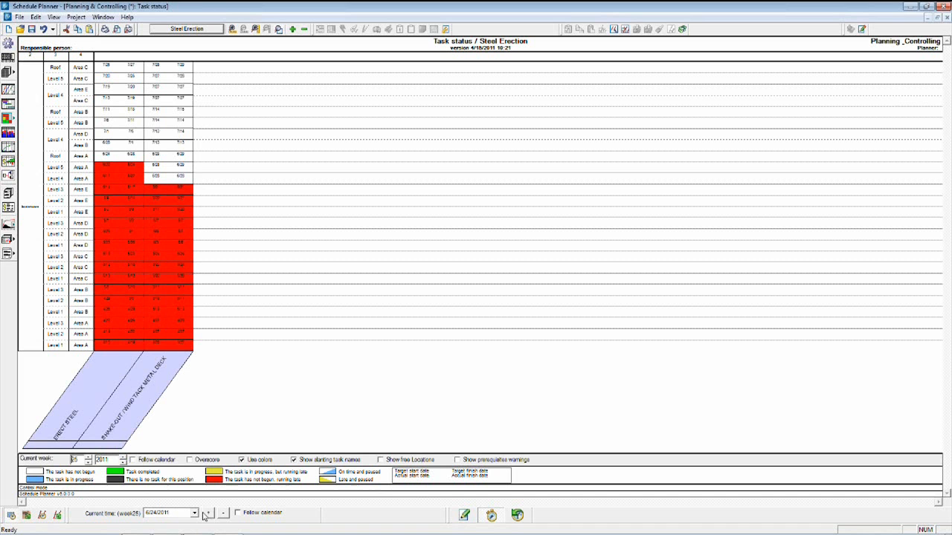
Set the current time back toward 4/22/2011 via the calendar, paging forward to April
click(89, 463)
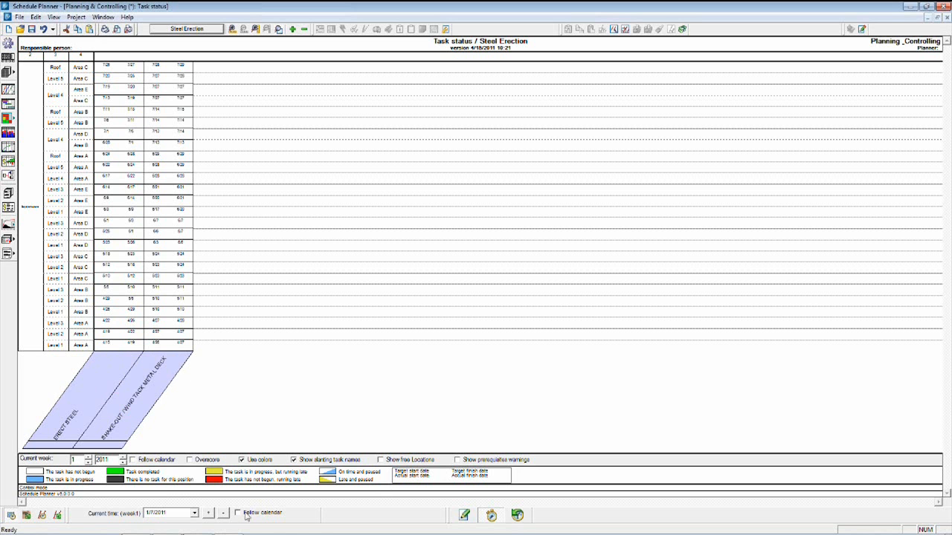
click(238, 514)
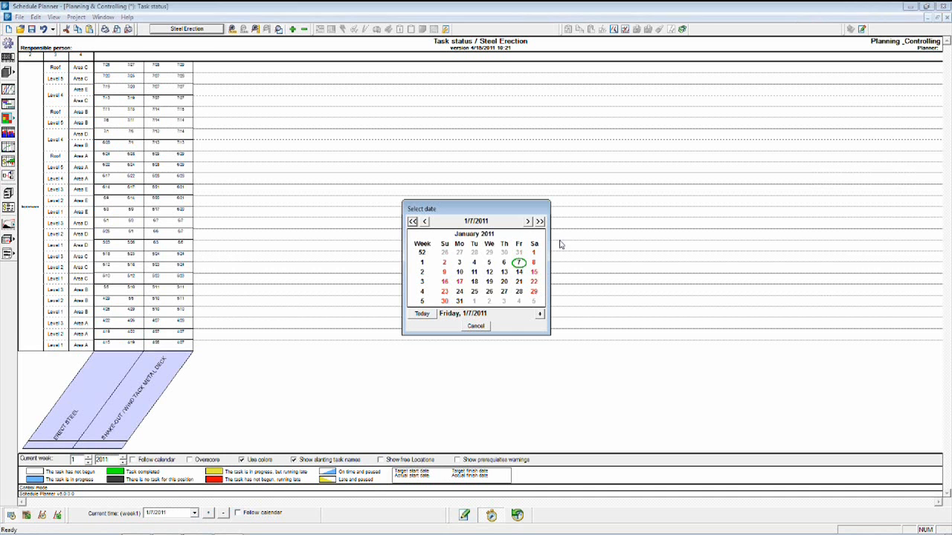
click(527, 221)
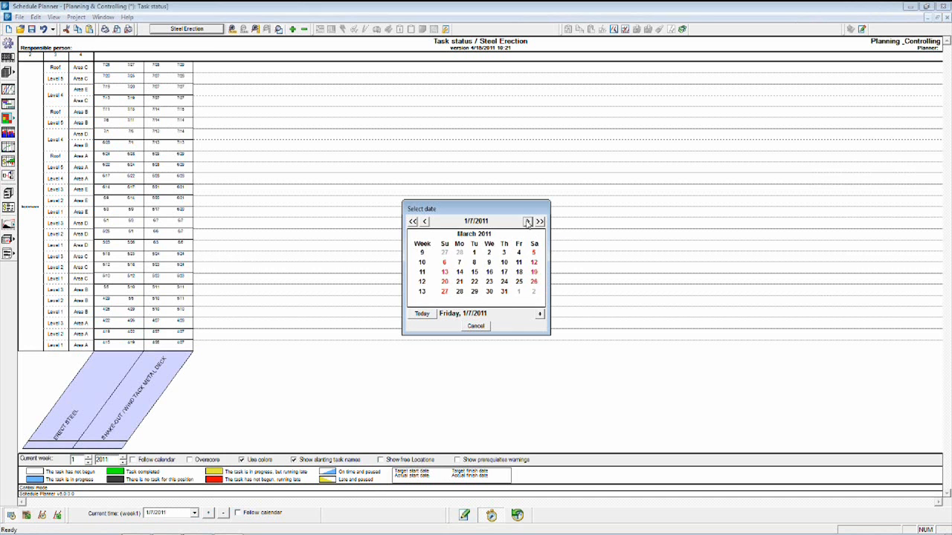
click(527, 221)
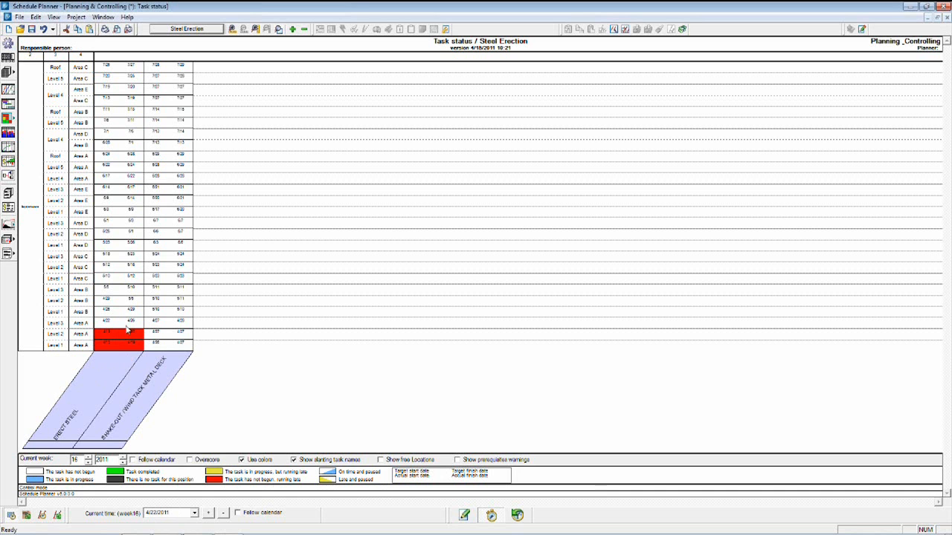
mouse_move(131, 338)
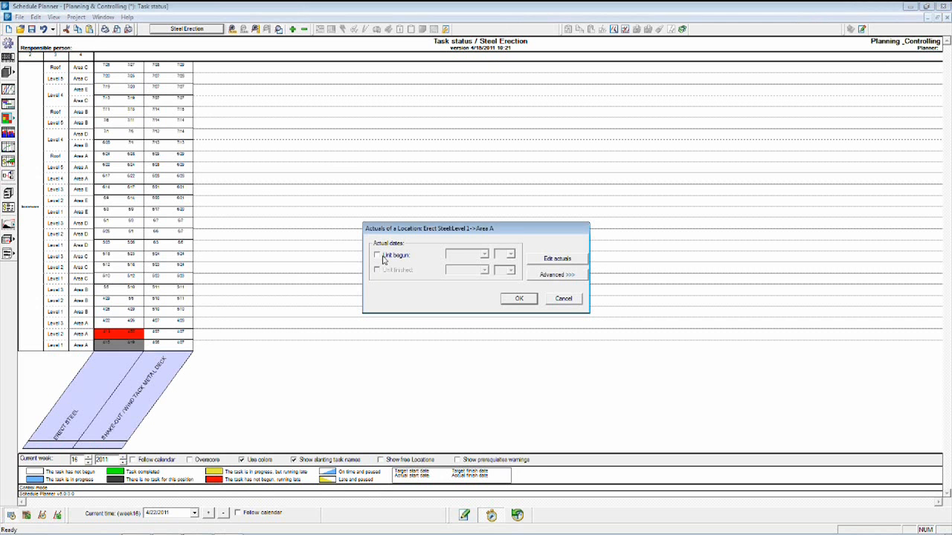
Mark Level 1 Area A Erect Steel begun 4/15 and finished 4/19/2011
click(376, 256)
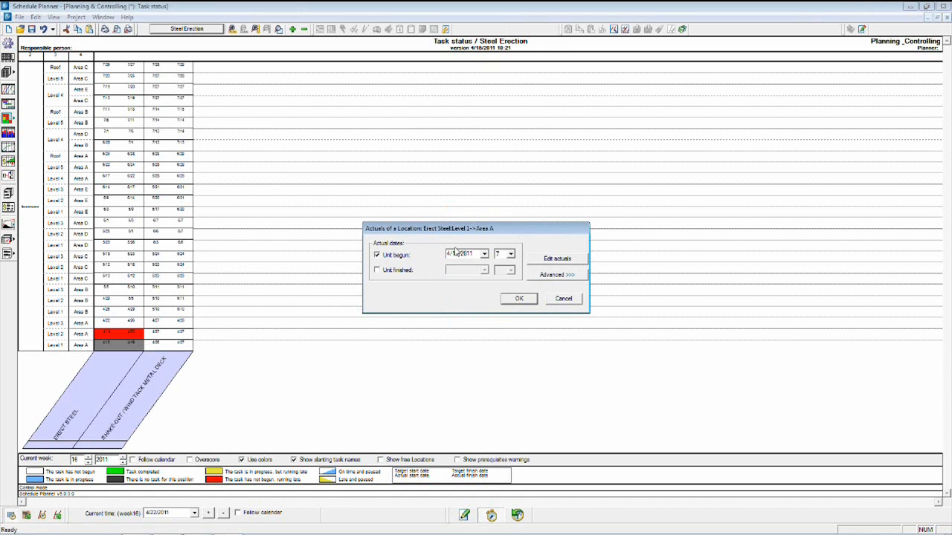
click(485, 254)
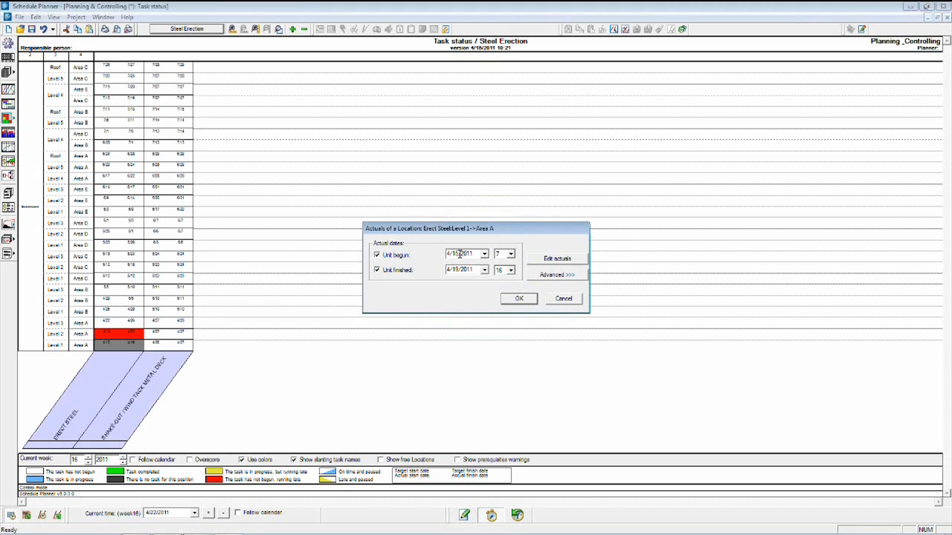
click(518, 299)
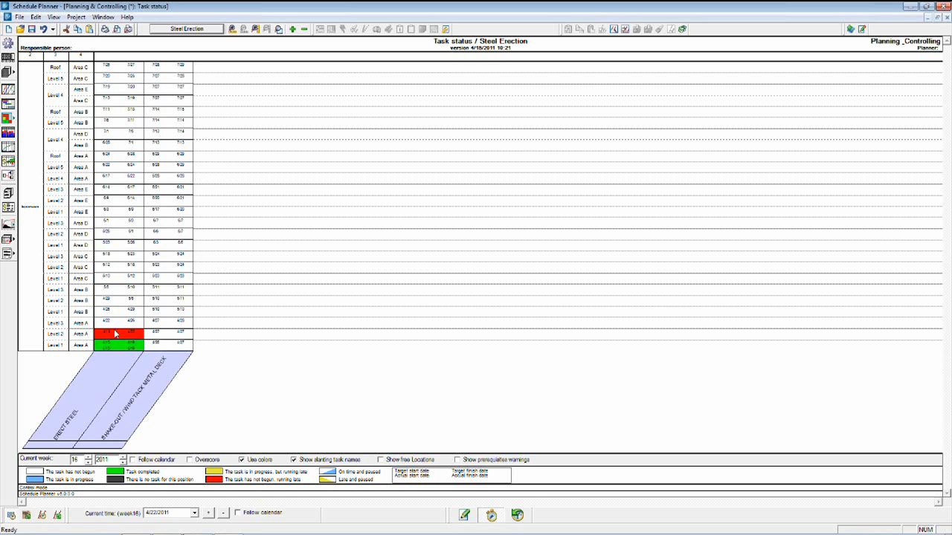
mouse_move(113, 346)
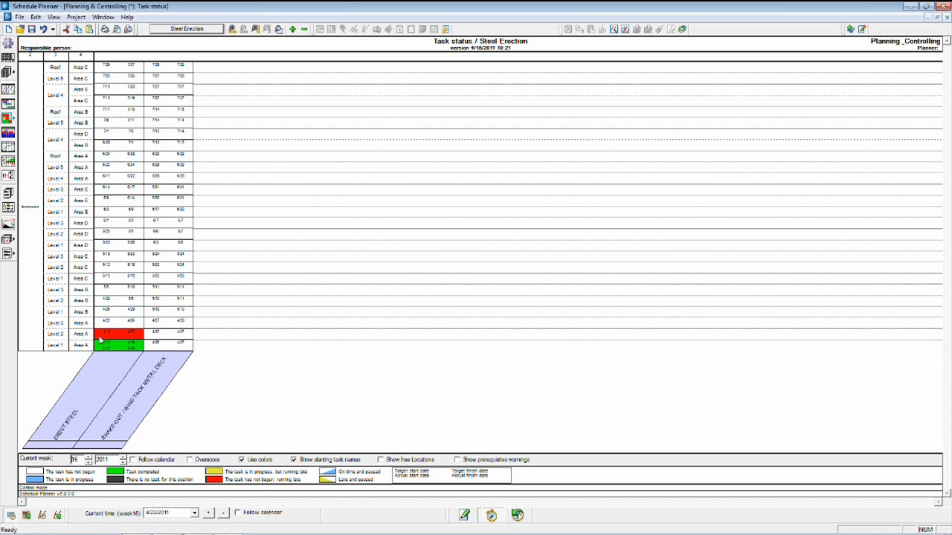
mouse_move(103, 338)
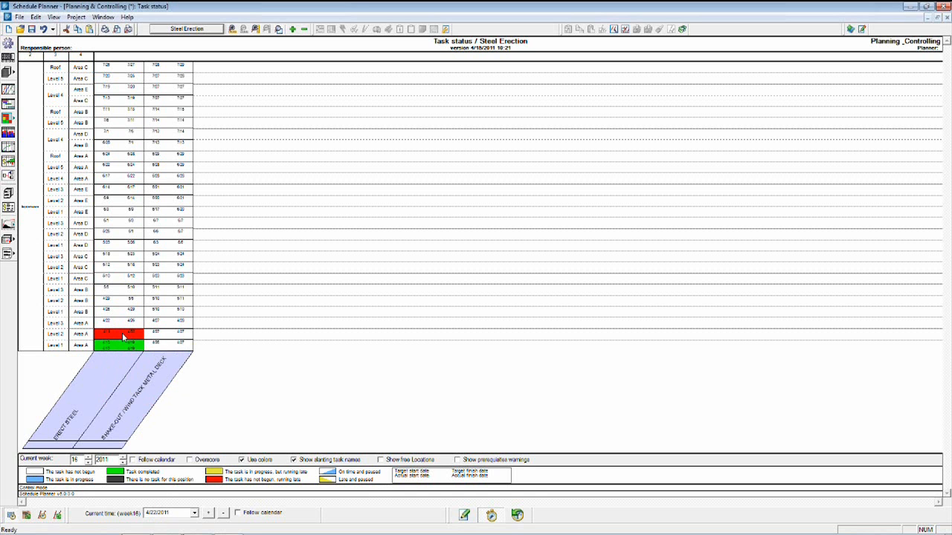
mouse_move(123, 339)
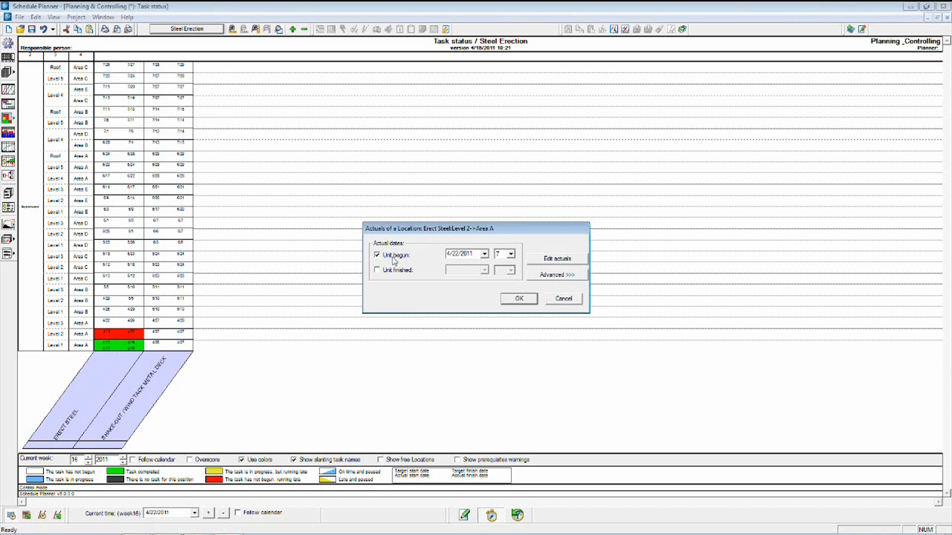
mouse_move(480, 253)
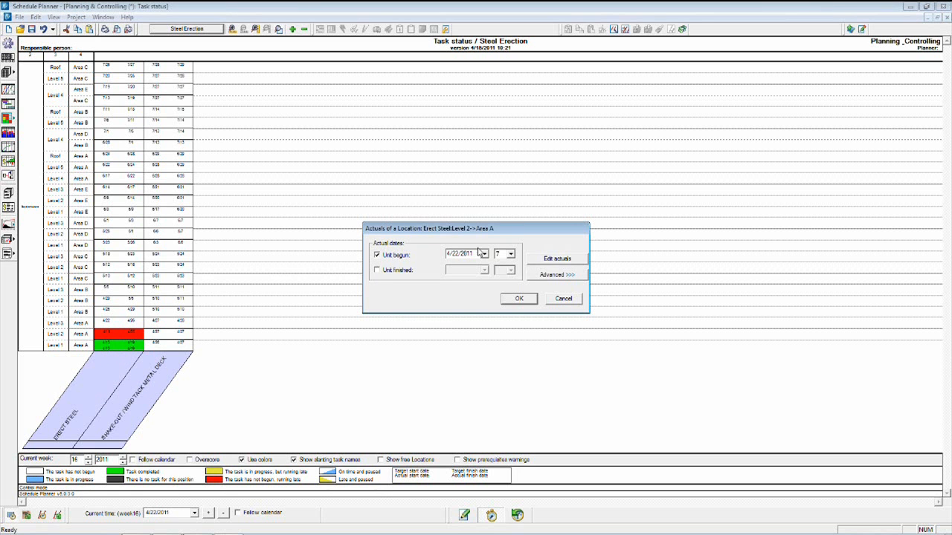
Give Level 2 Area A Erect Steel an actual start of 4/18/2011
click(484, 254)
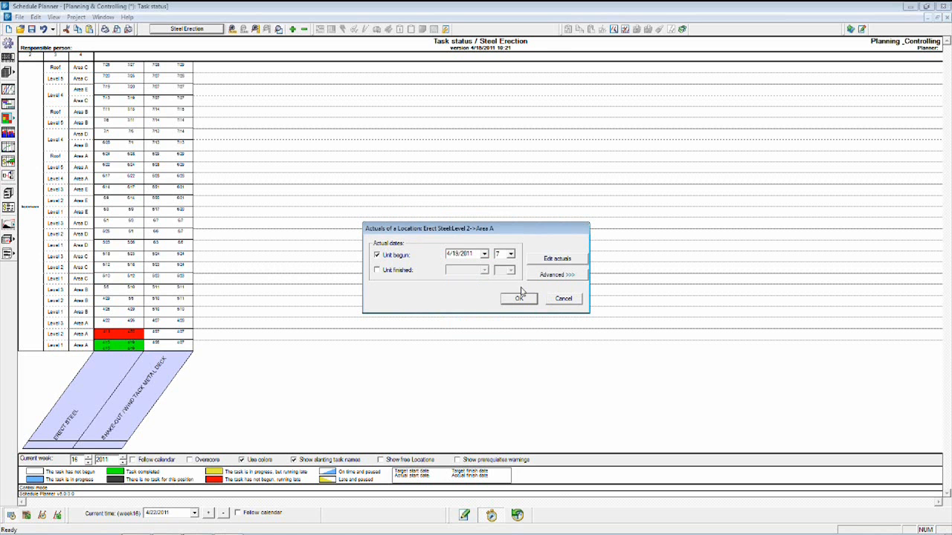
click(517, 298)
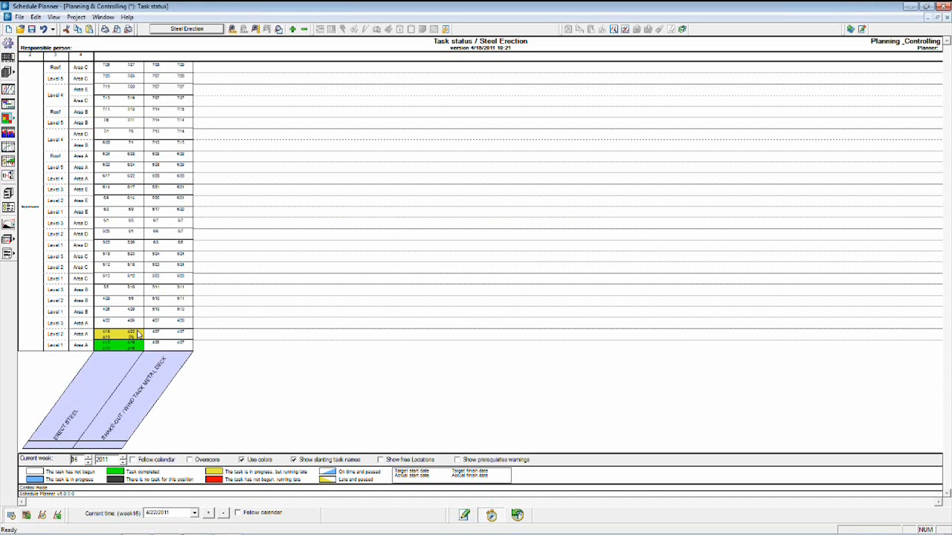
mouse_move(134, 336)
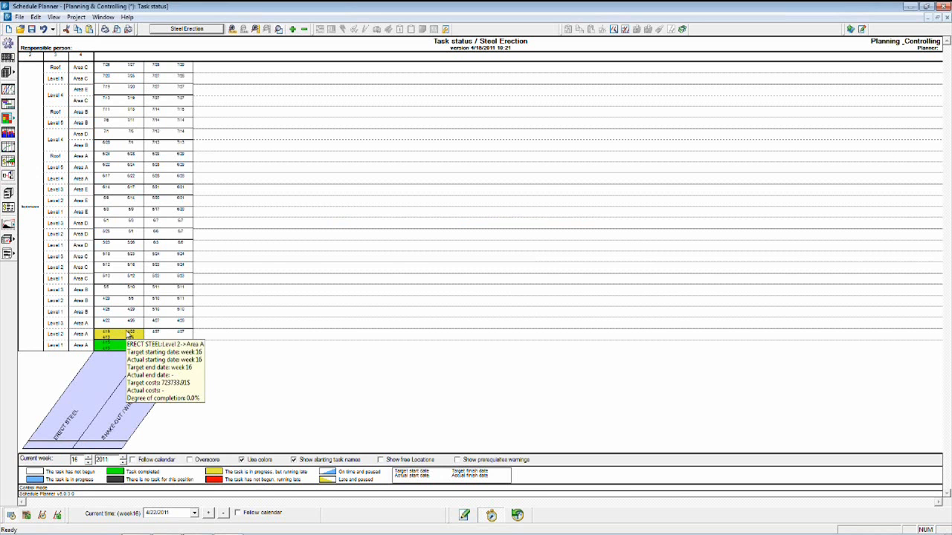
mouse_move(132, 331)
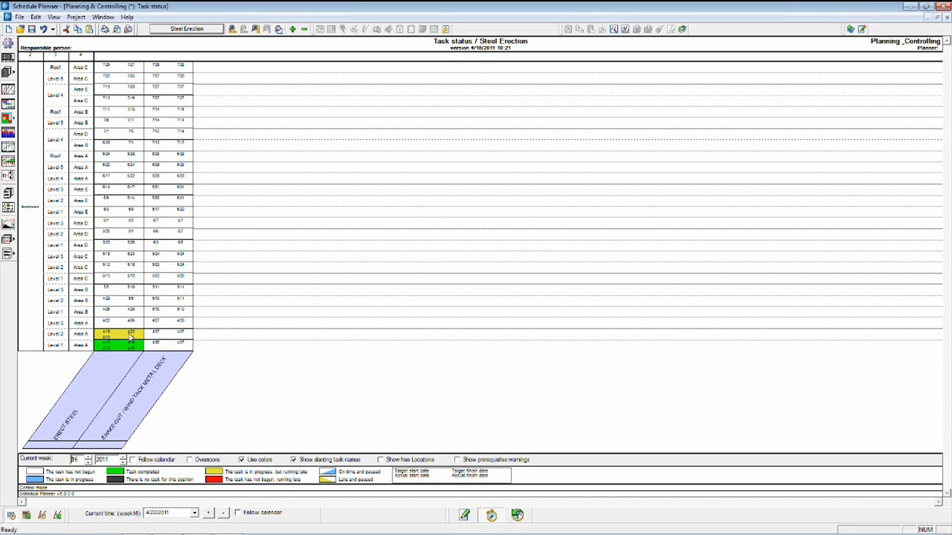
mouse_move(132, 342)
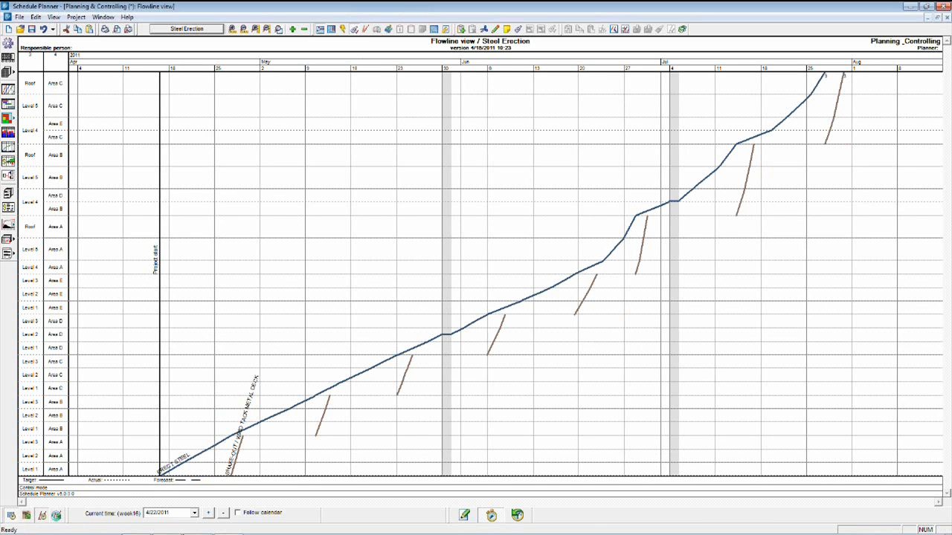
Show forecast lines for the delayed Steel Erection tasks on the flowline
click(41, 515)
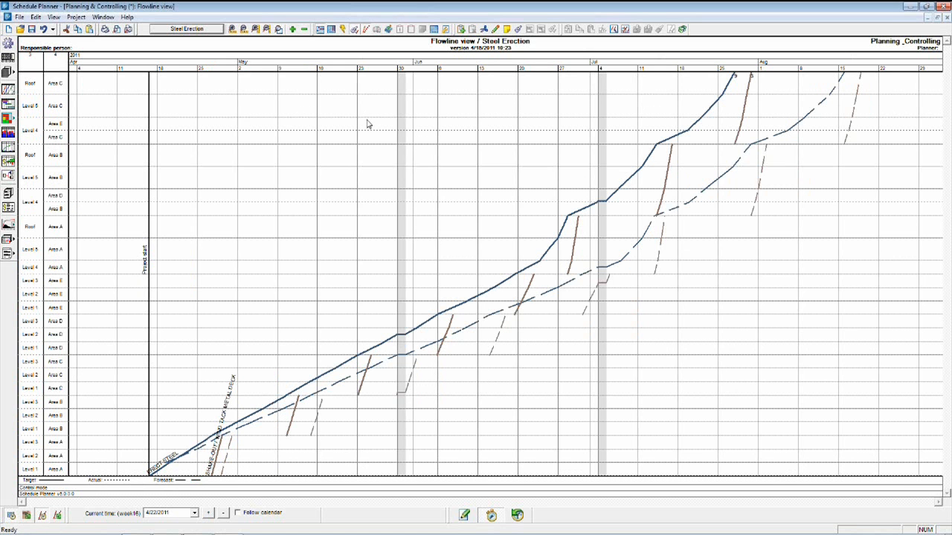
mouse_move(258, 420)
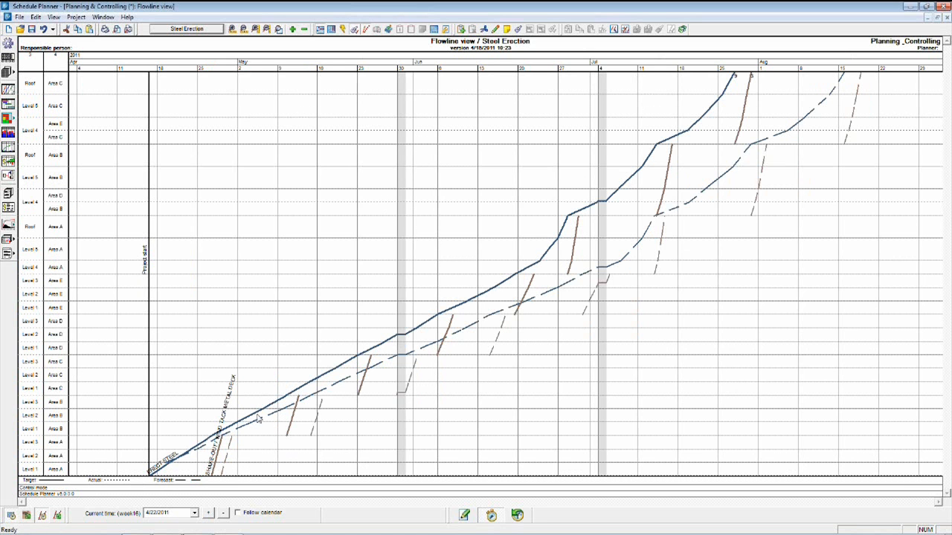
mouse_move(660, 134)
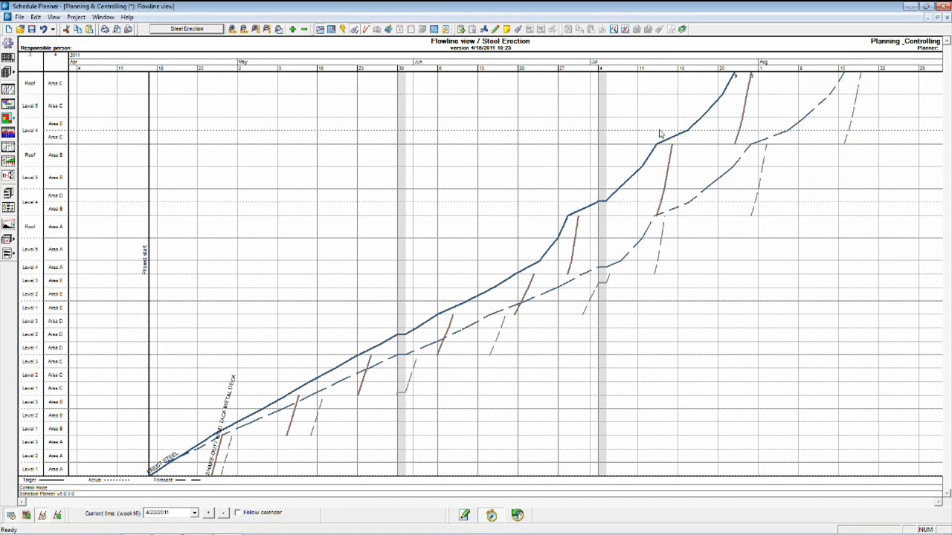
mouse_move(277, 406)
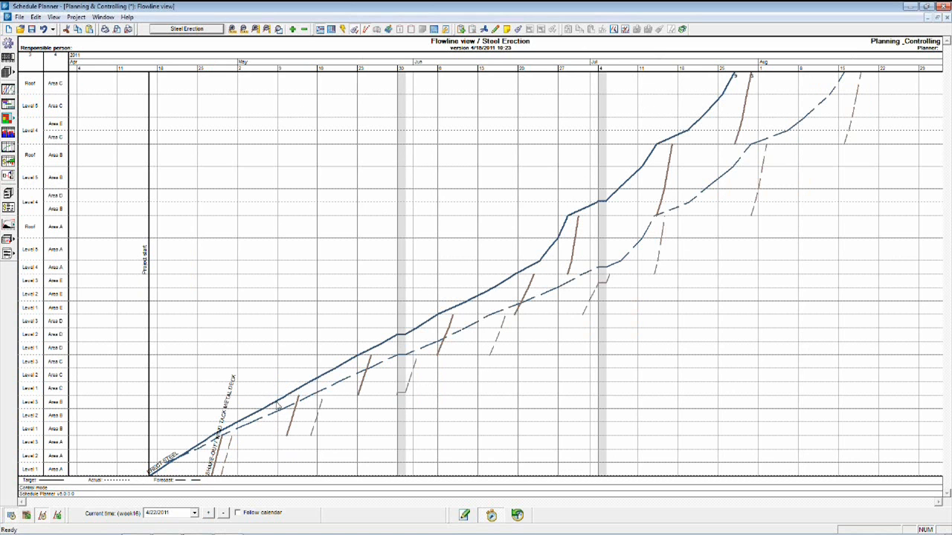
mouse_move(234, 451)
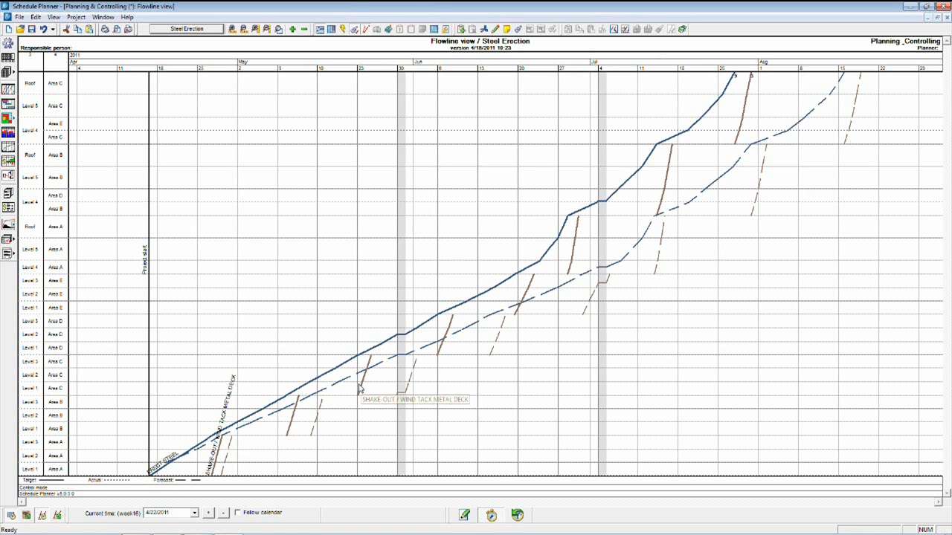
mouse_move(483, 333)
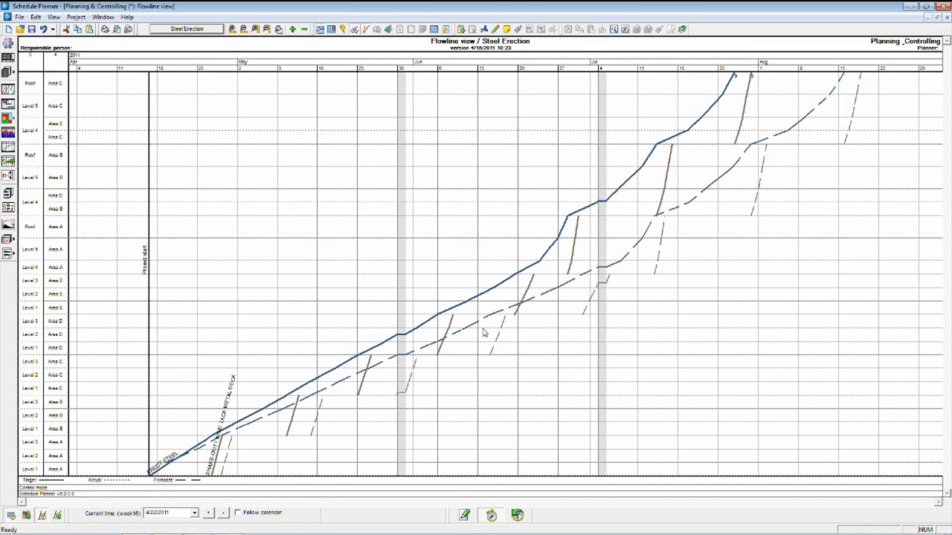
mouse_move(376, 375)
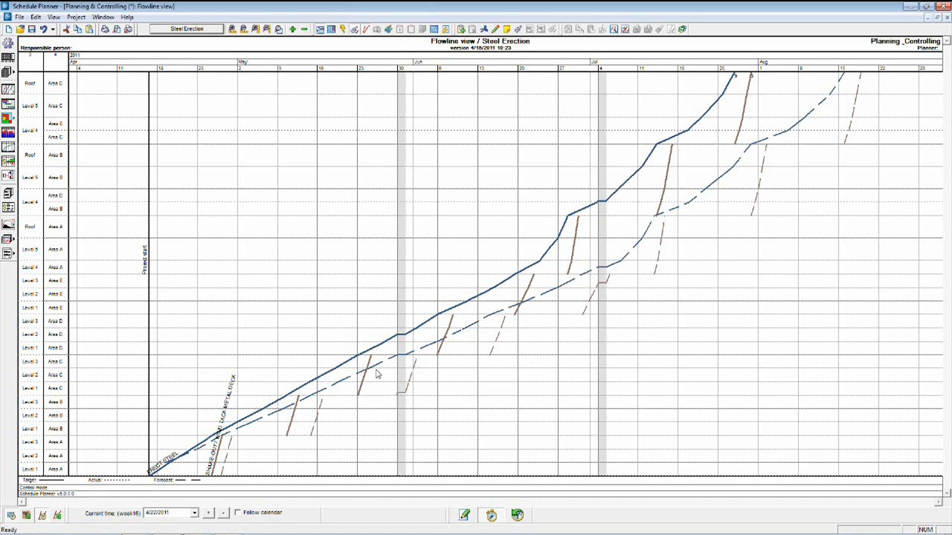
mouse_move(418, 333)
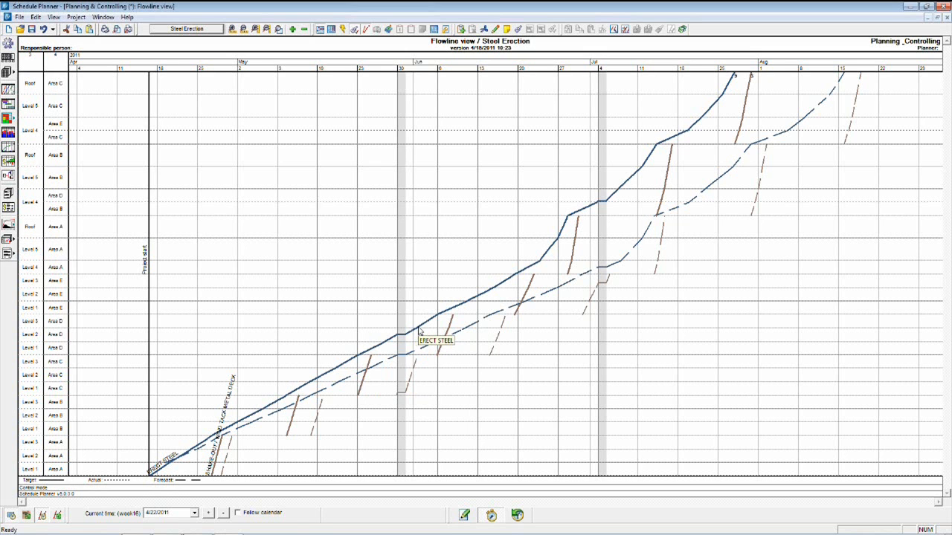
mouse_move(505, 251)
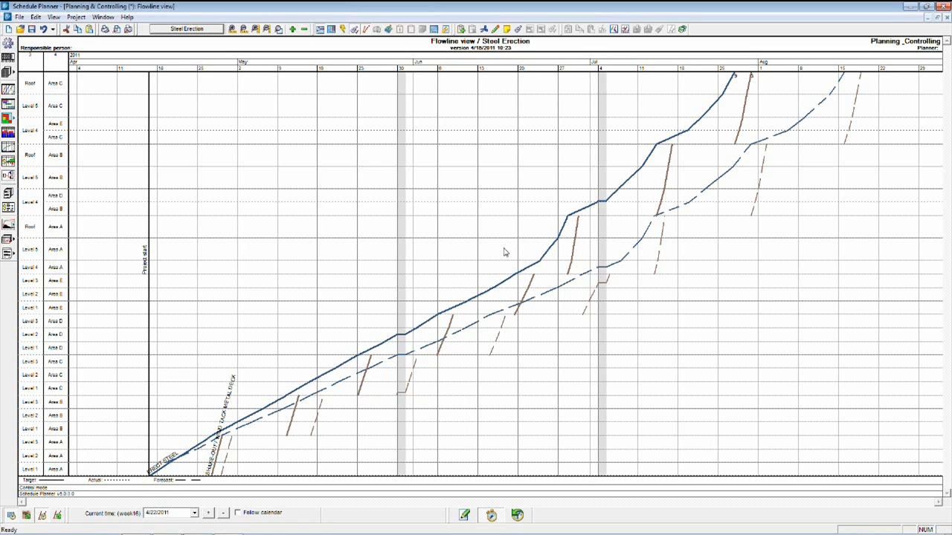
mouse_move(647, 281)
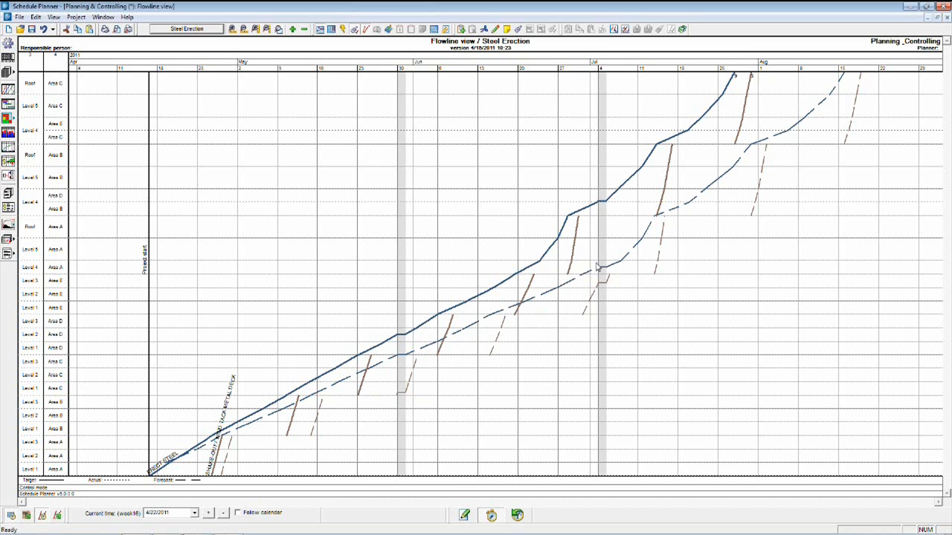
mouse_move(830, 76)
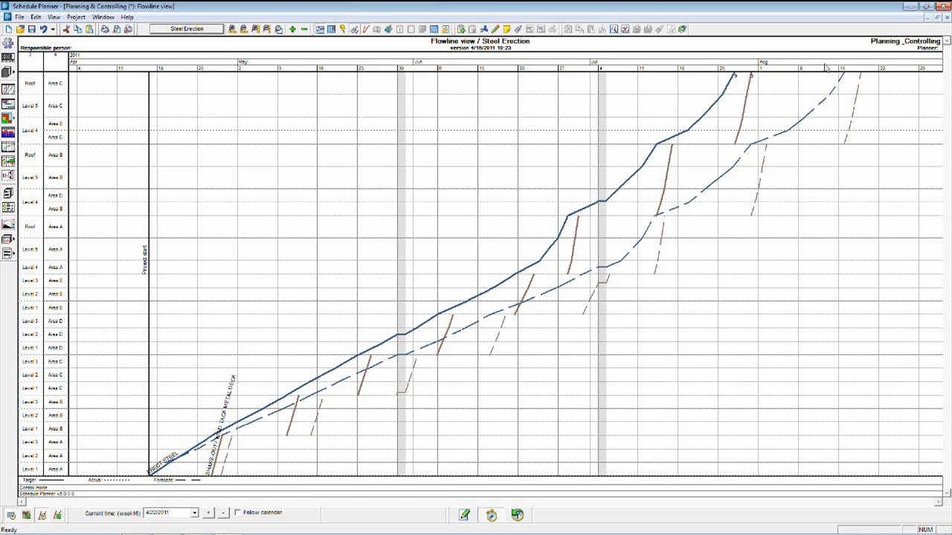
mouse_move(849, 76)
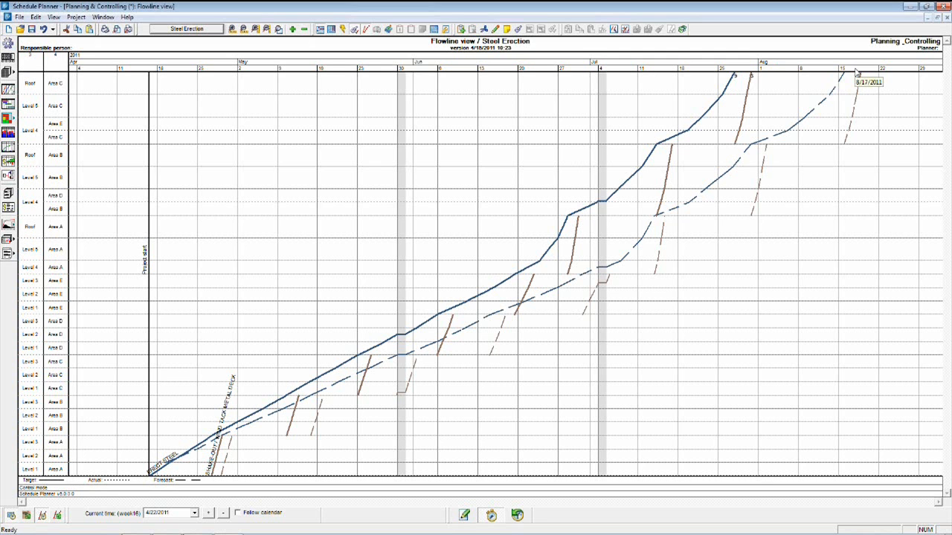
mouse_move(805, 99)
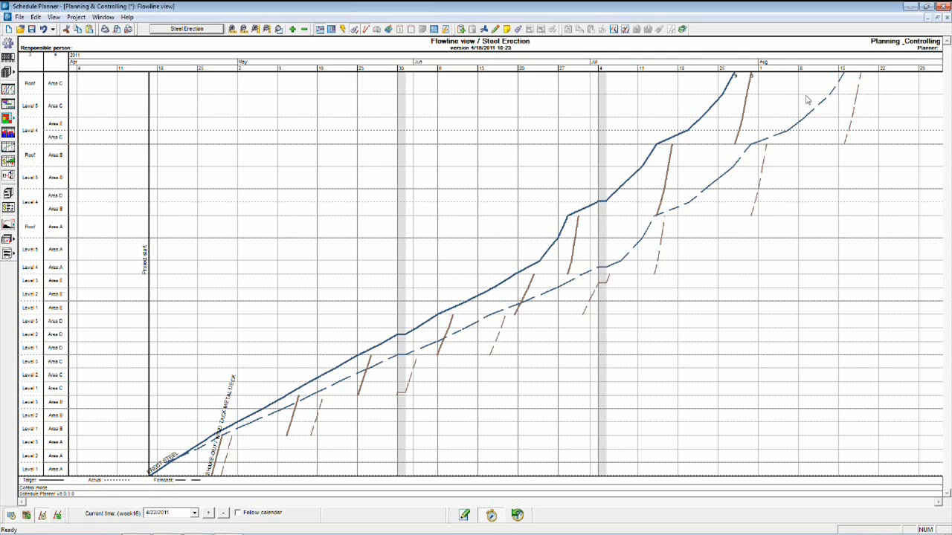
mouse_move(780, 76)
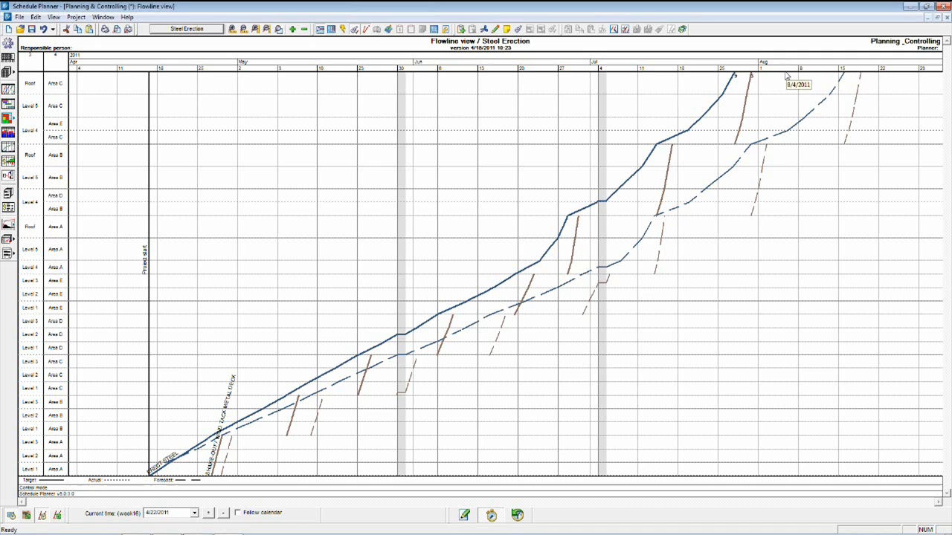
mouse_move(597, 250)
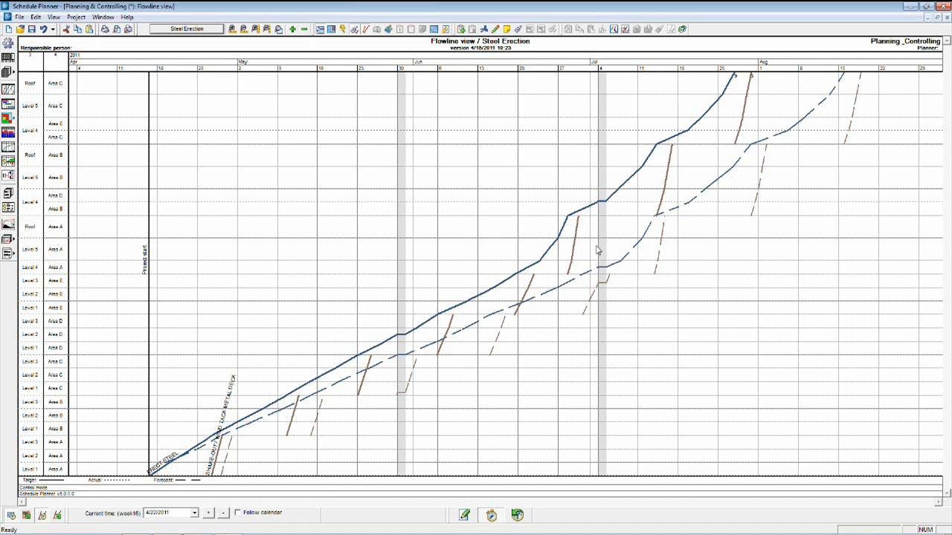
mouse_move(694, 265)
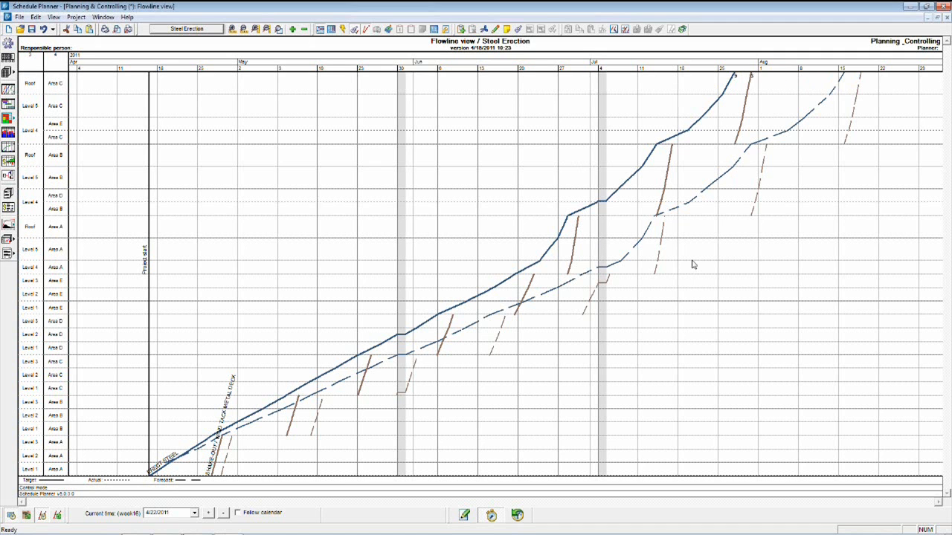
mouse_move(878, 90)
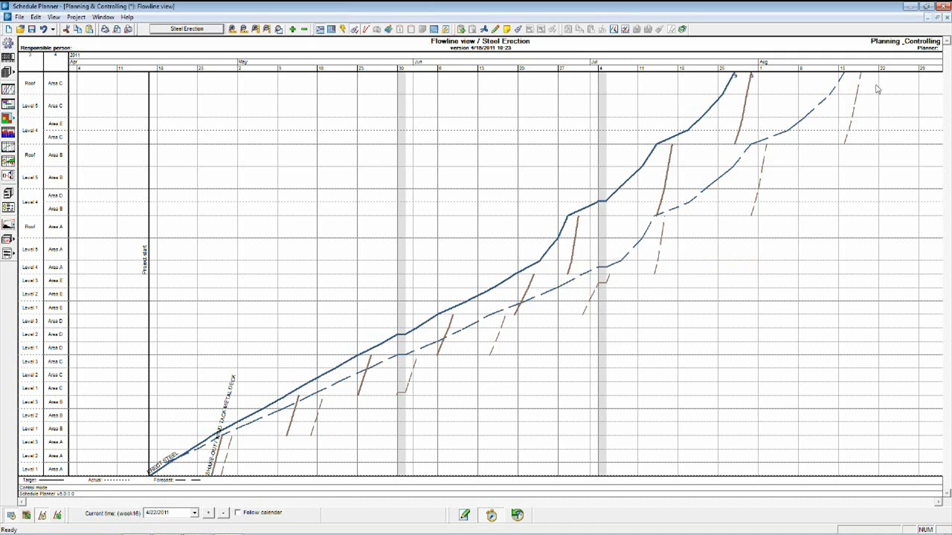
mouse_move(854, 80)
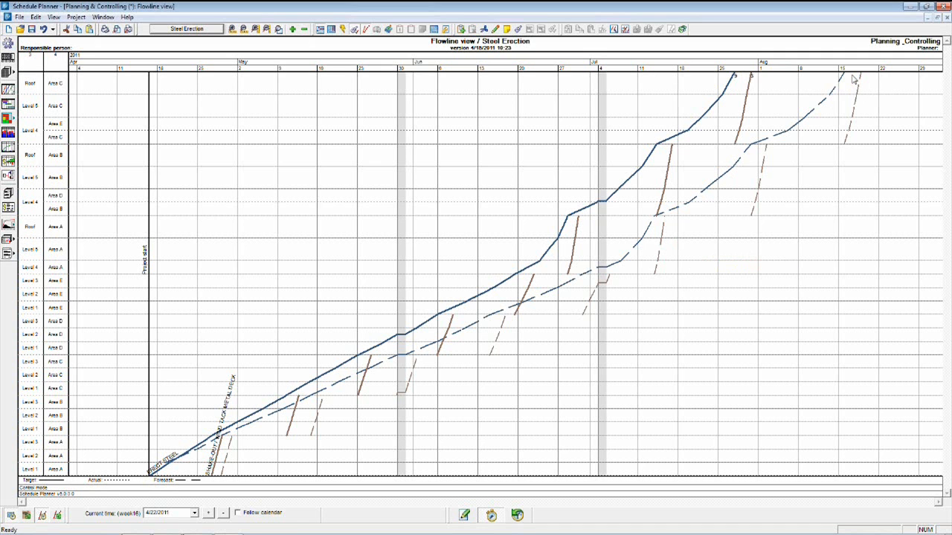
mouse_move(783, 55)
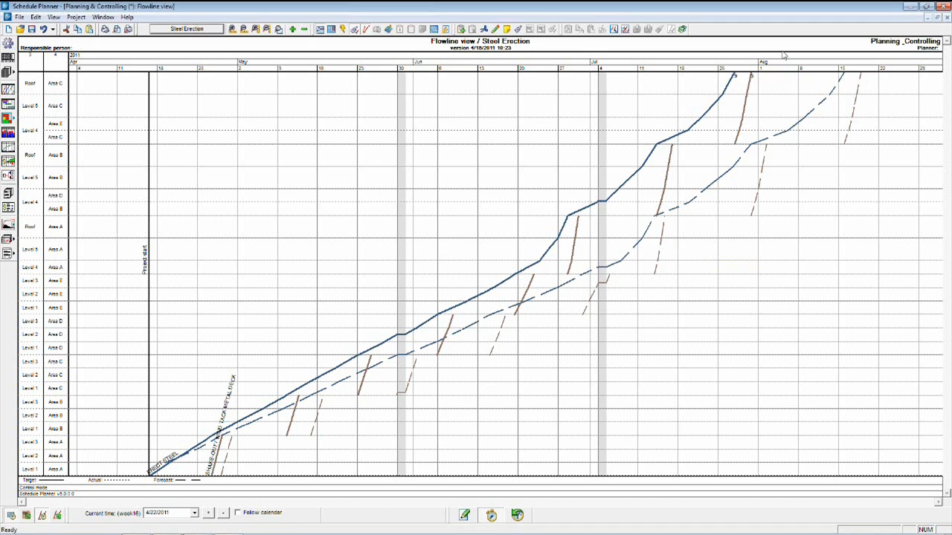
mouse_move(746, 76)
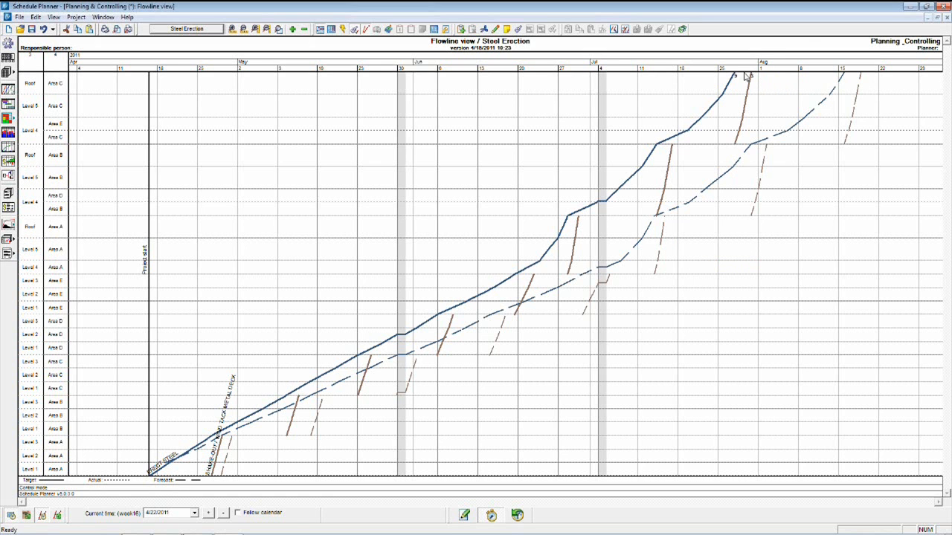
mouse_move(812, 77)
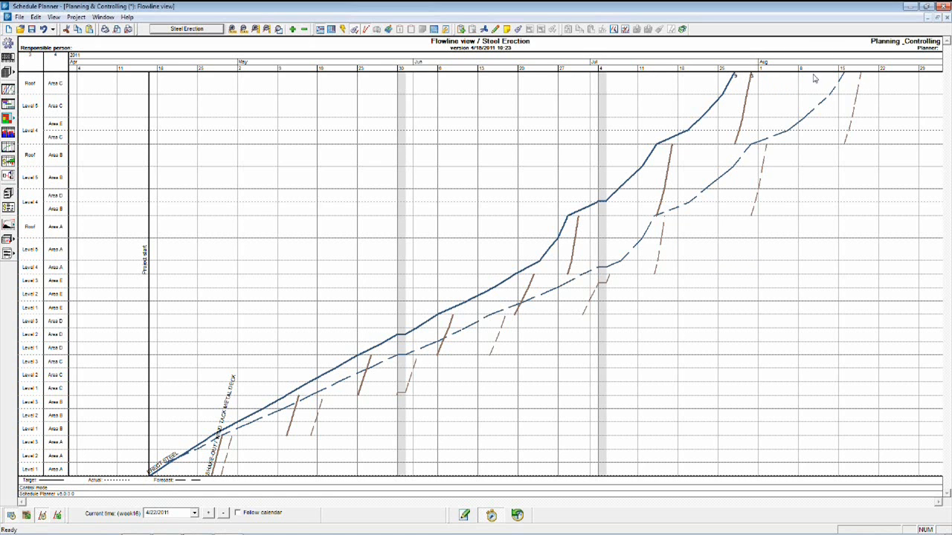
mouse_move(866, 82)
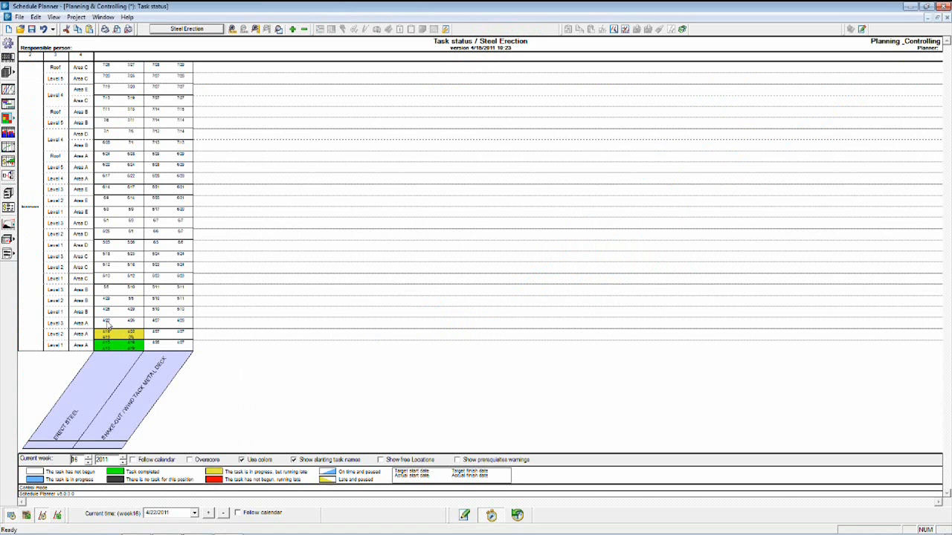
Finish Level 2 Area A Erect Steel on 4/25/2011, then mark Level 3 Area A begun
double_click(106, 334)
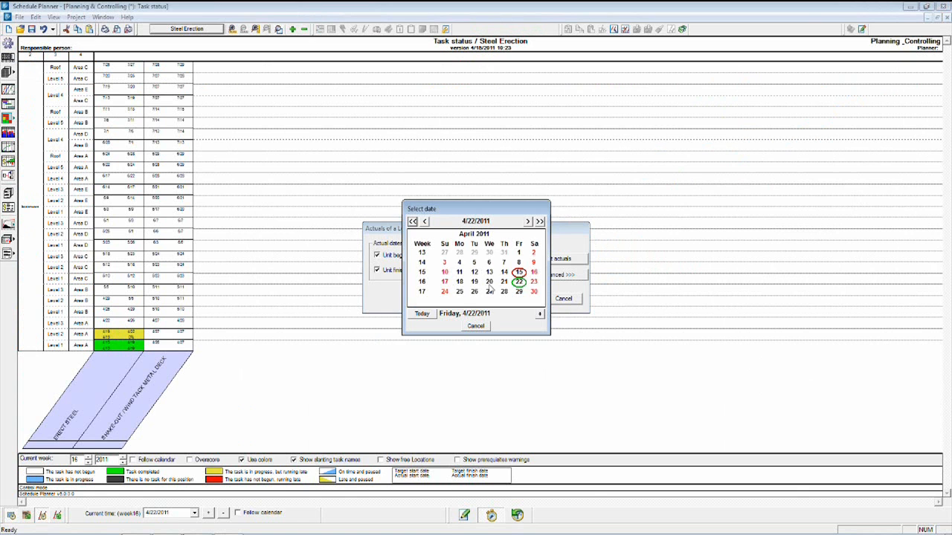
click(521, 291)
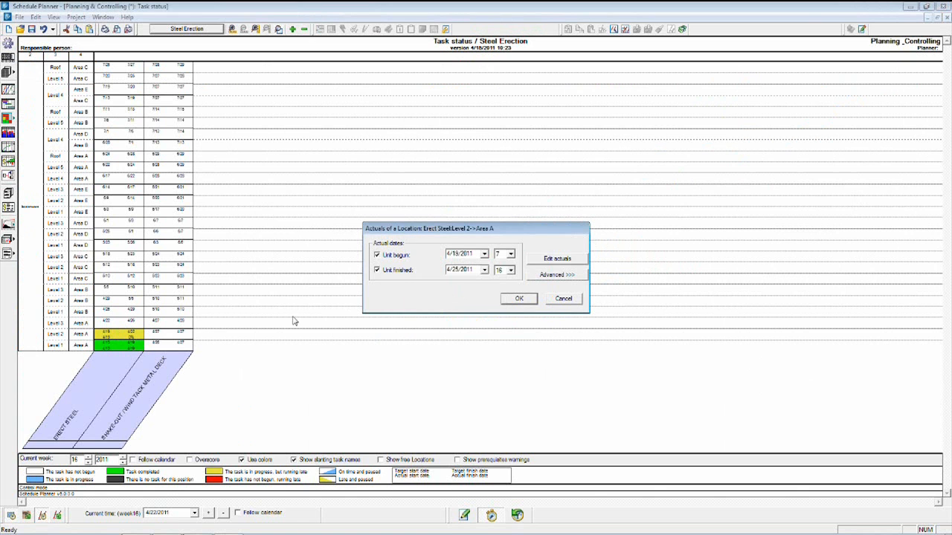
click(519, 299)
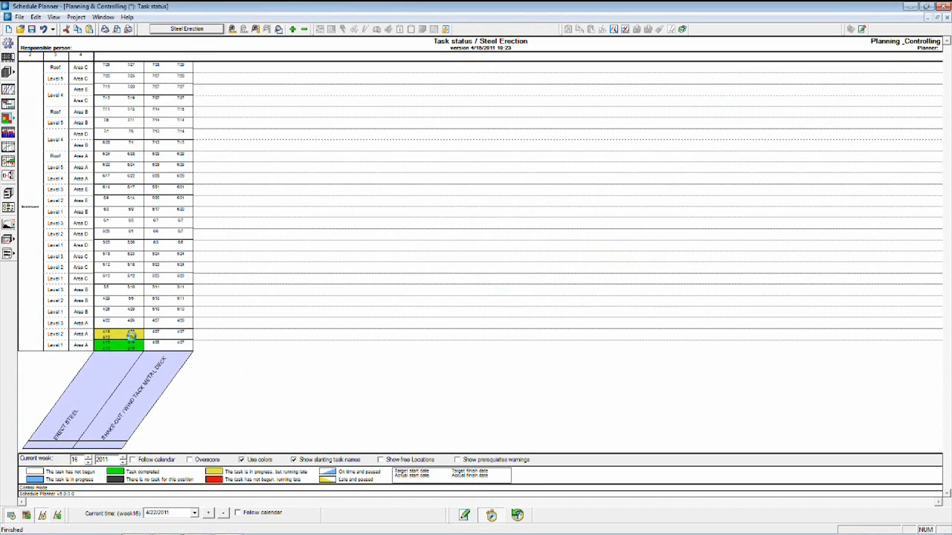
double_click(132, 335)
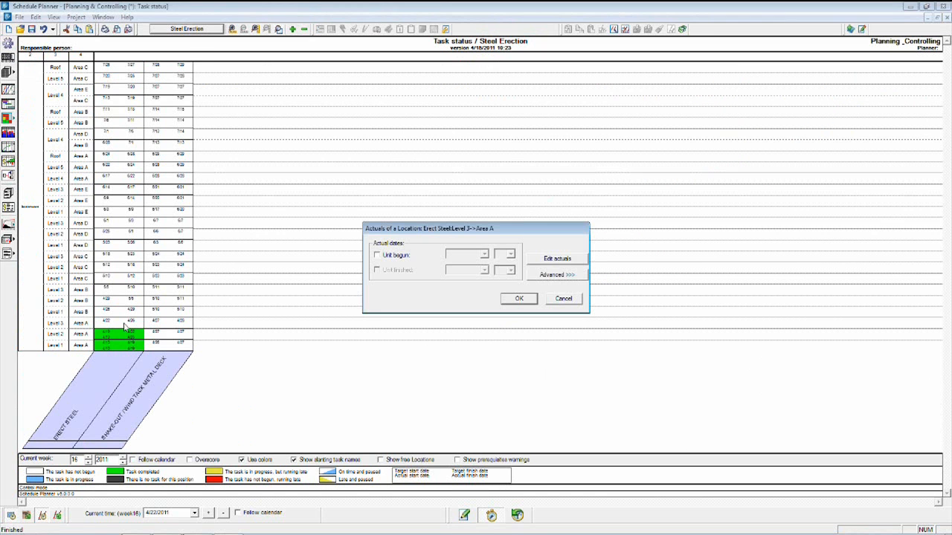
click(377, 255)
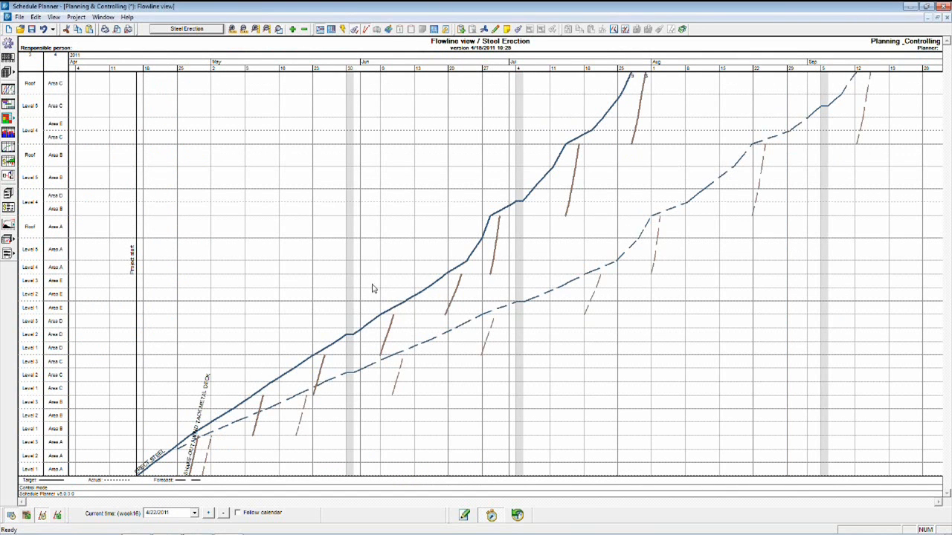
mouse_move(633, 186)
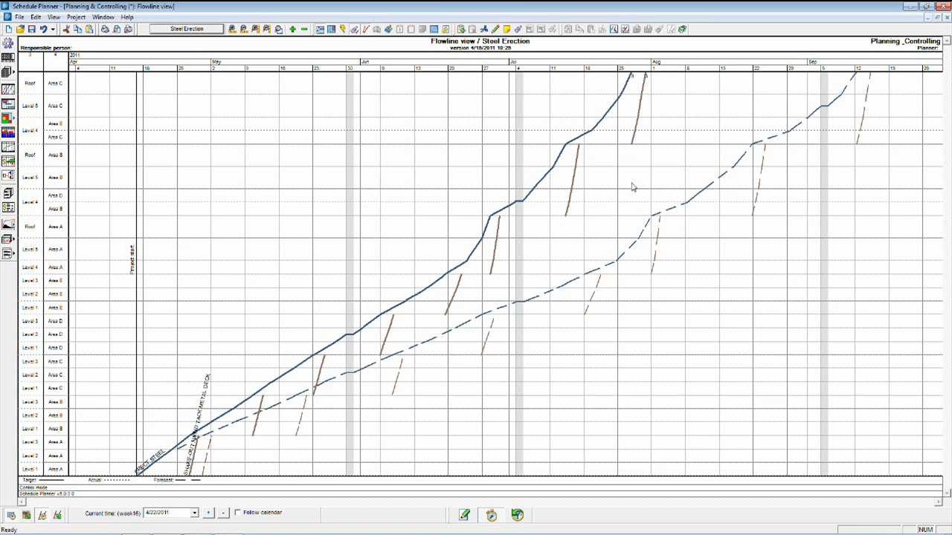
mouse_move(699, 145)
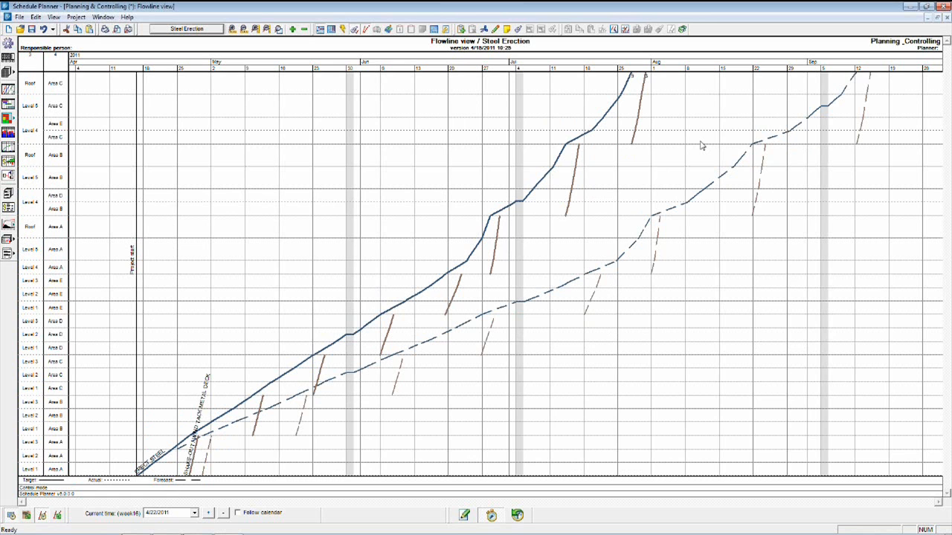
mouse_move(664, 88)
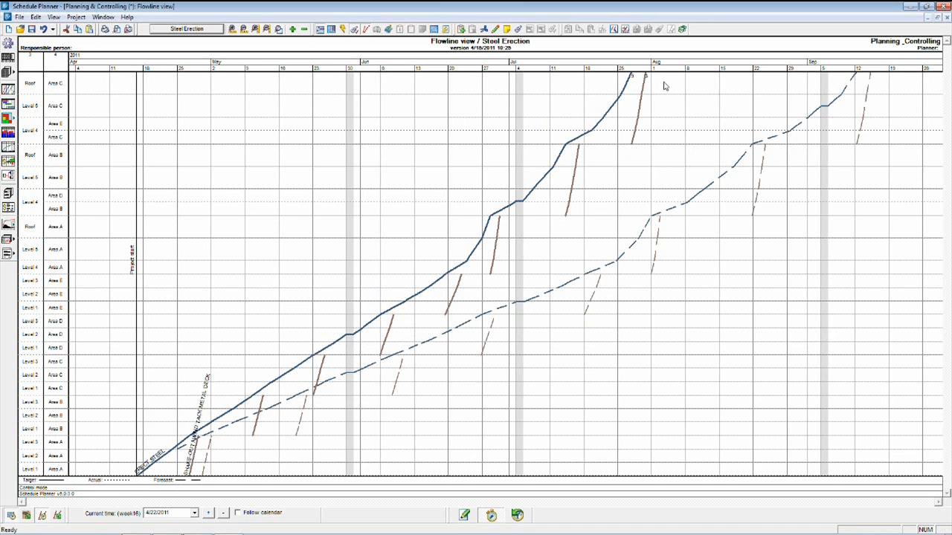
mouse_move(715, 80)
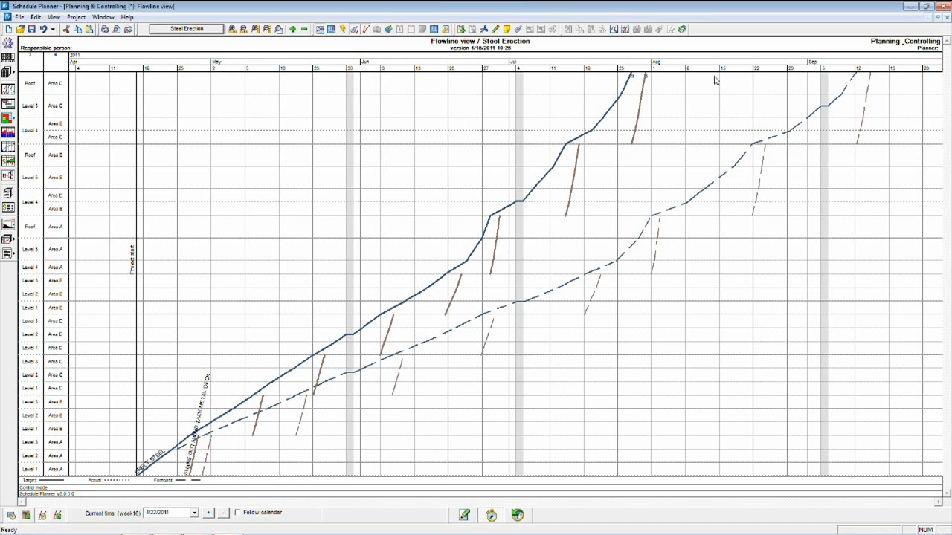
mouse_move(831, 80)
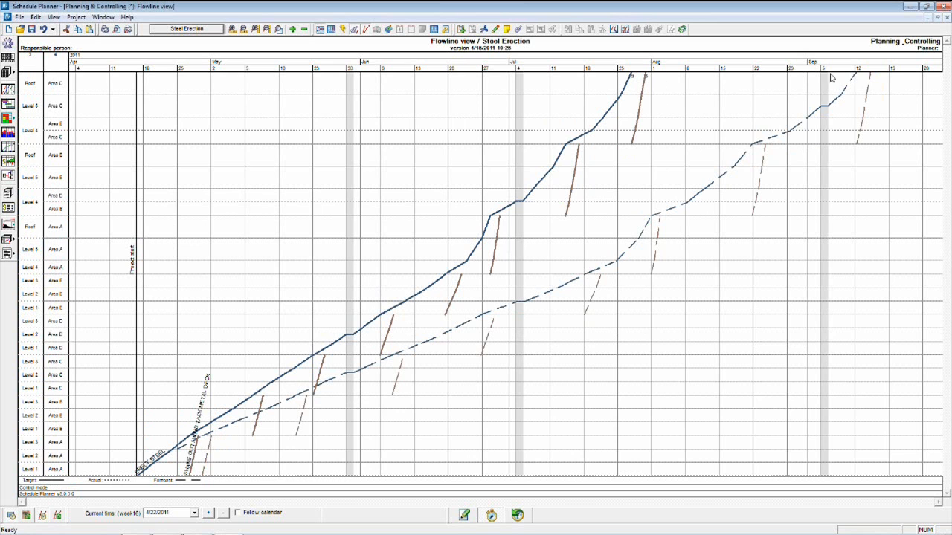
mouse_move(859, 81)
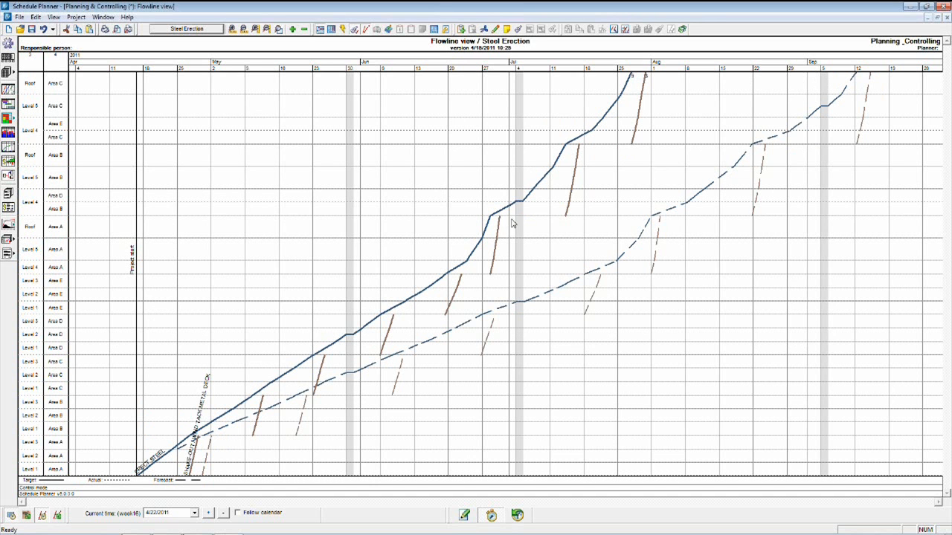
mouse_move(624, 82)
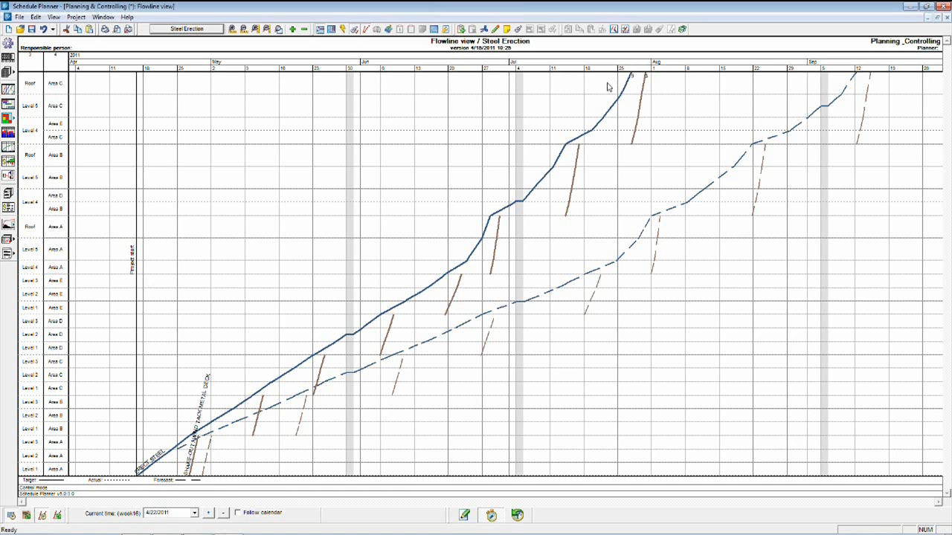
mouse_move(427, 236)
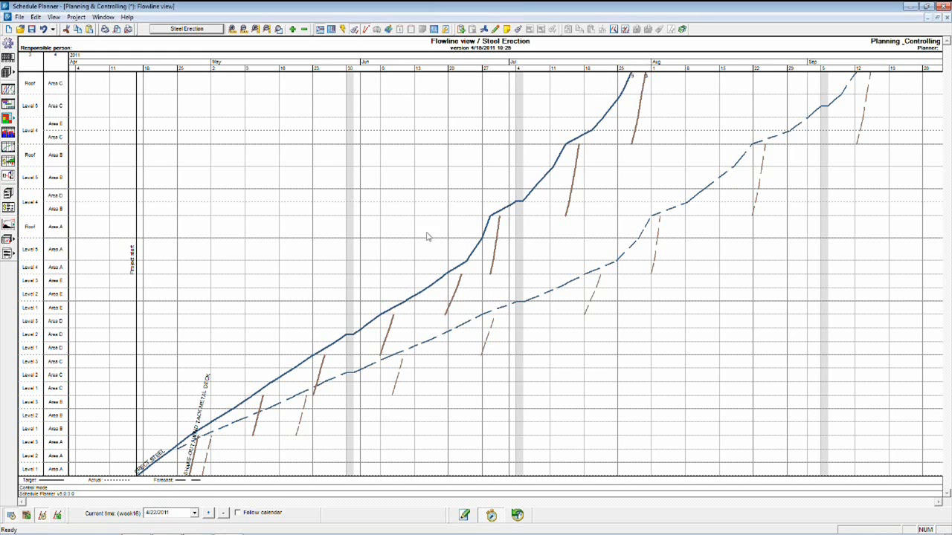
mouse_move(661, 119)
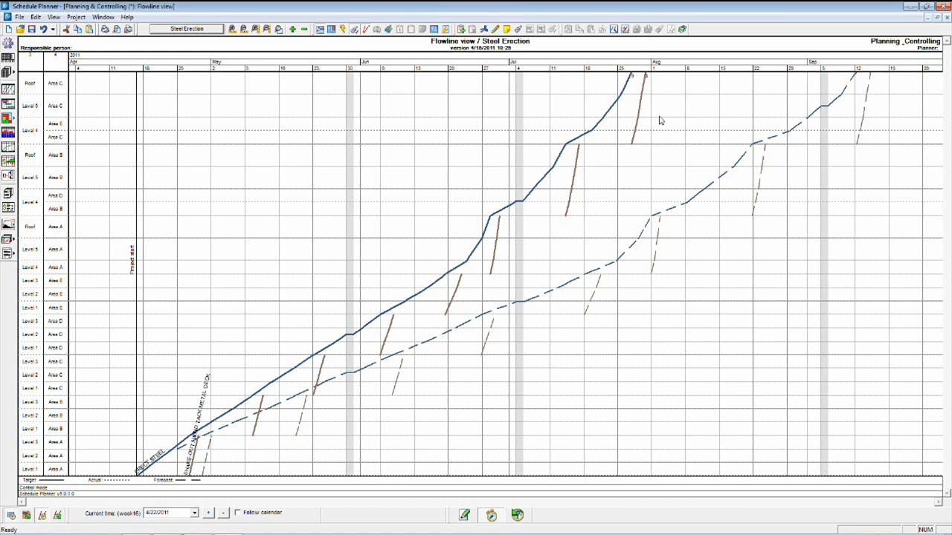
mouse_move(708, 115)
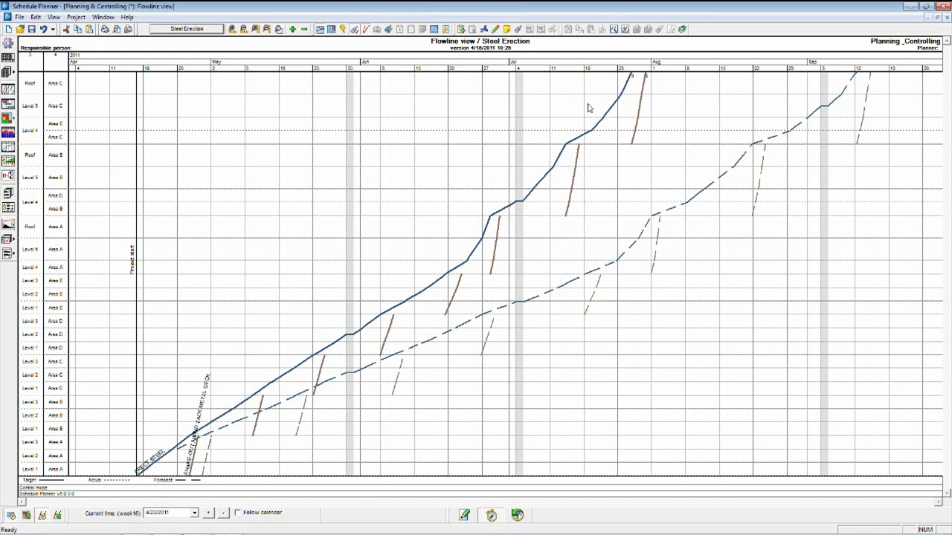
mouse_move(564, 111)
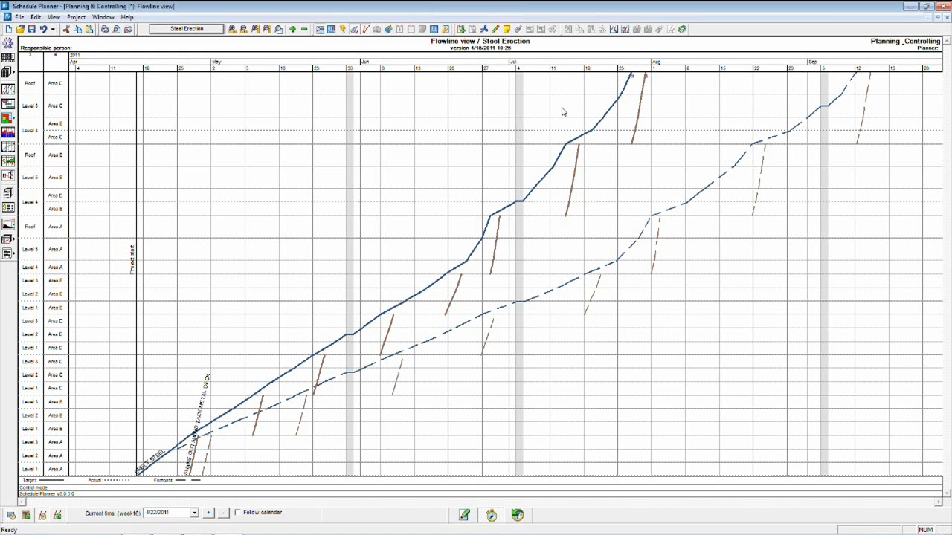
mouse_move(194, 232)
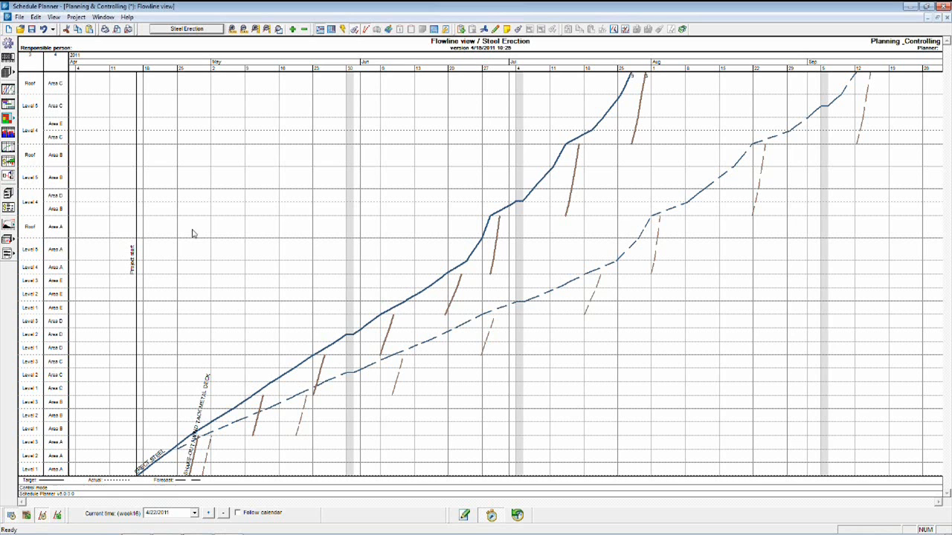
mouse_move(129, 288)
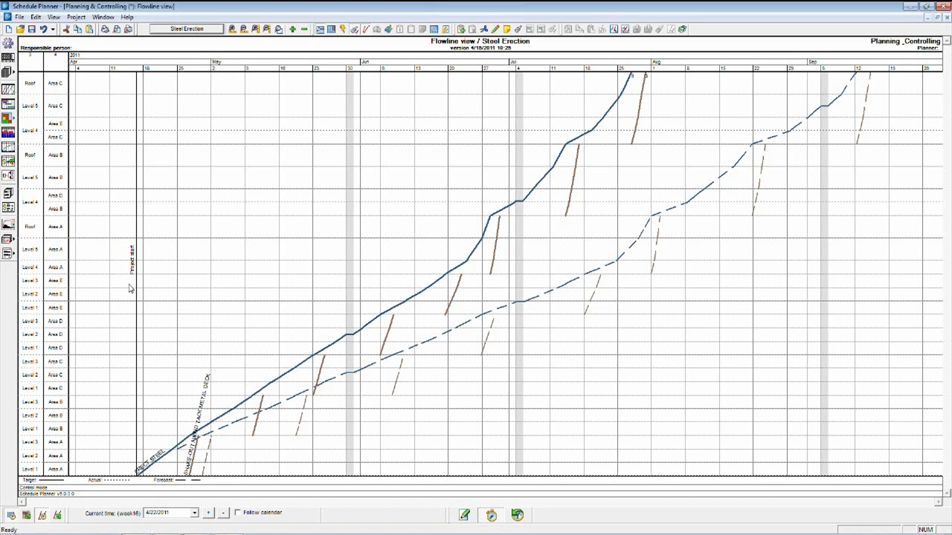
mouse_move(443, 291)
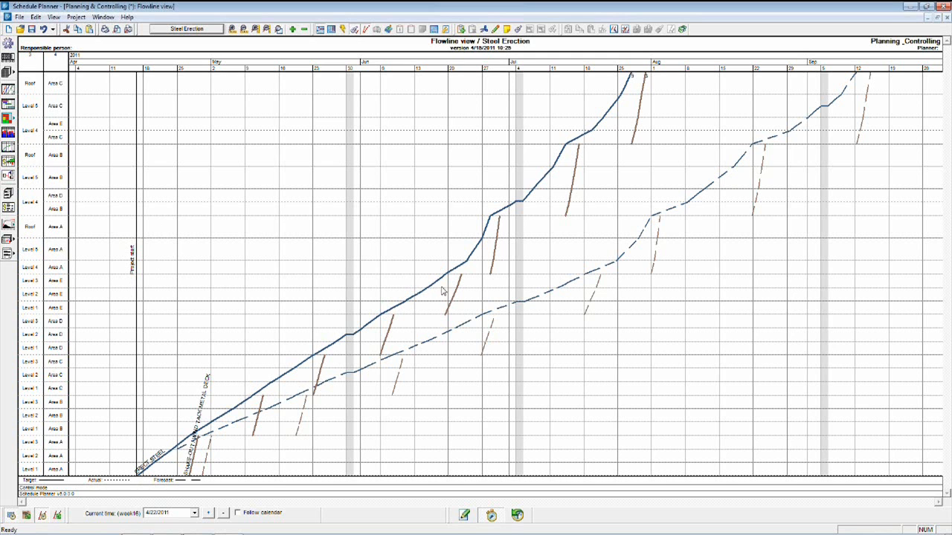
mouse_move(593, 103)
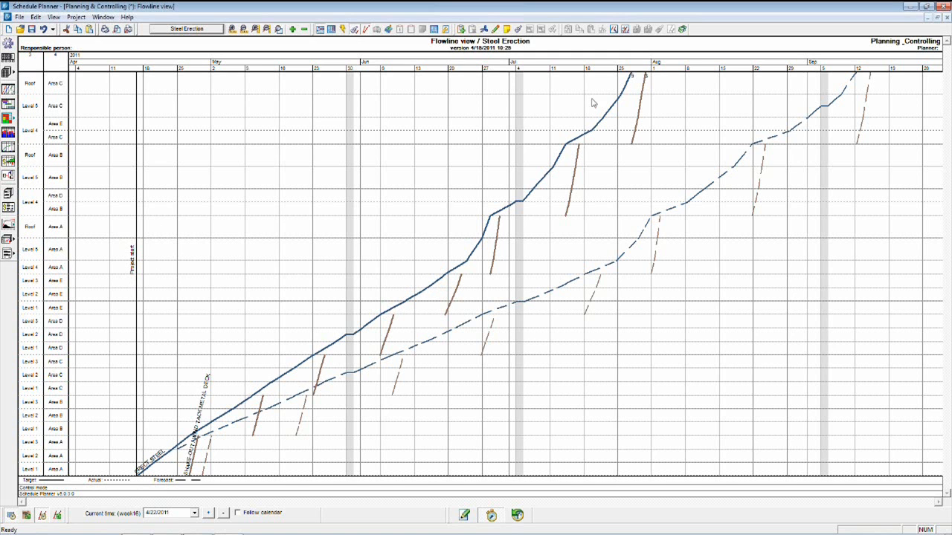
mouse_move(628, 74)
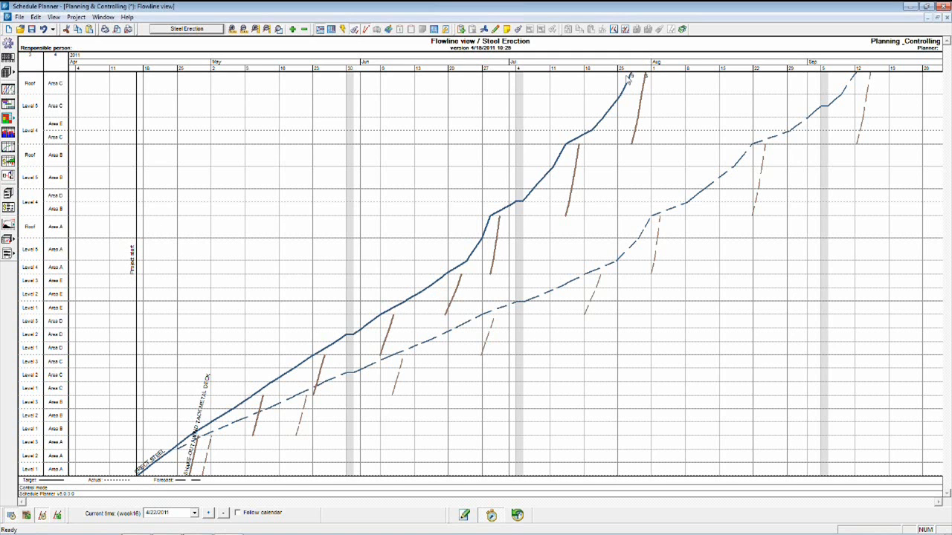
mouse_move(623, 104)
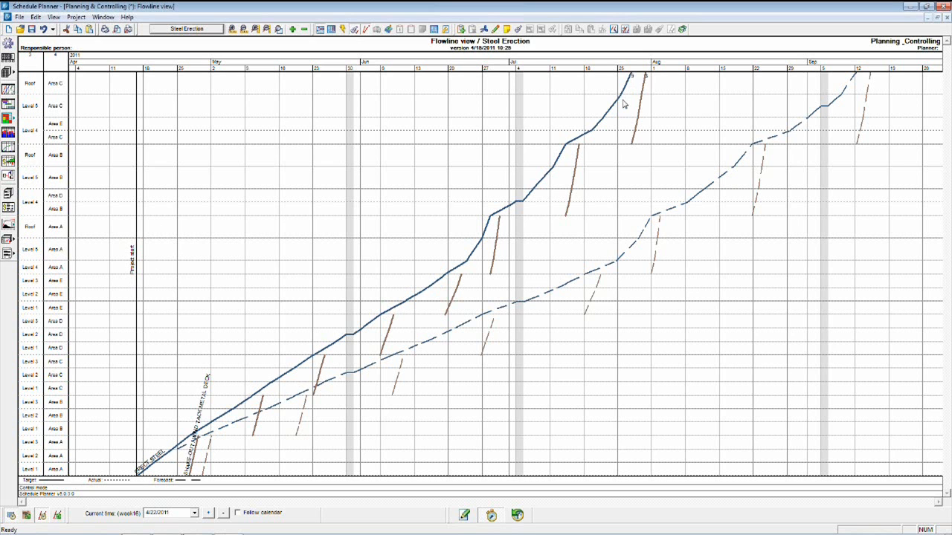
mouse_move(635, 85)
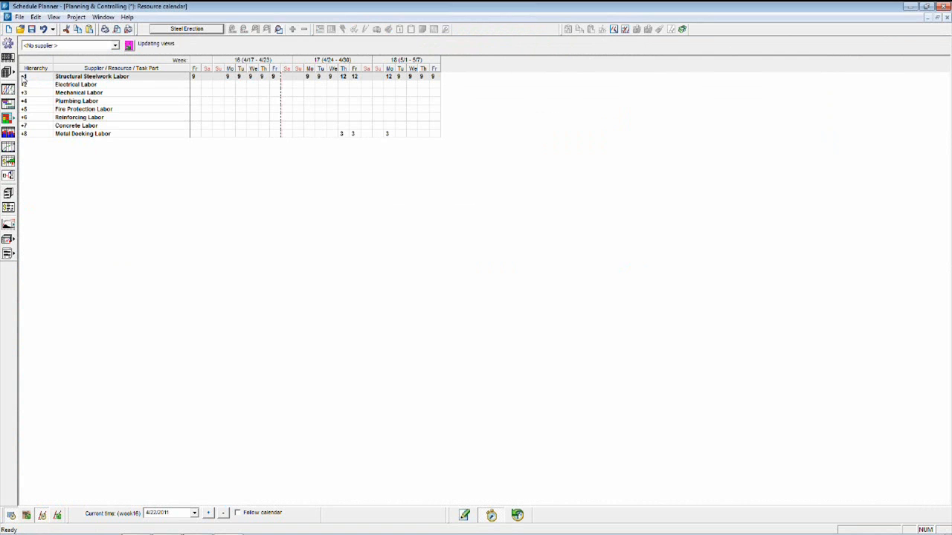
Expand Structural Steelwork Labor and ERECT STEEL into per-level, per-area rows
click(24, 77)
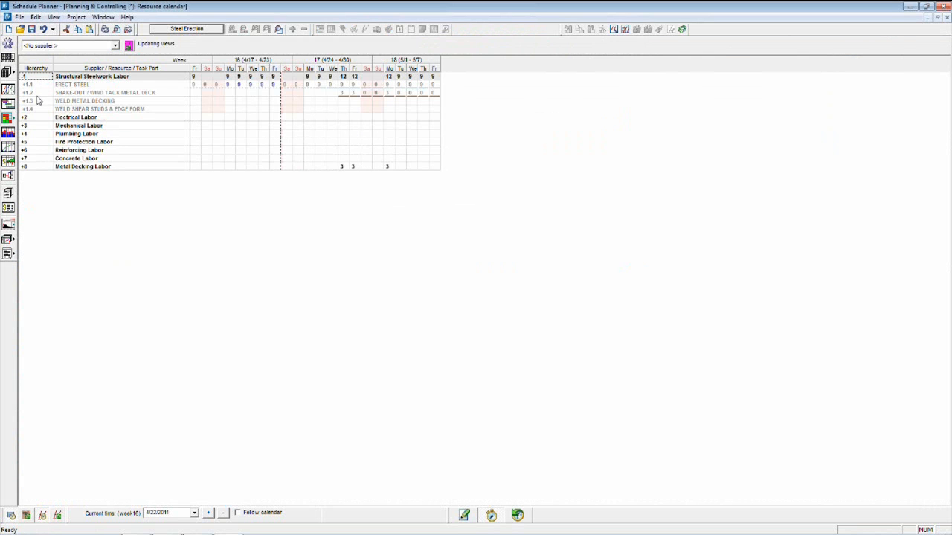
click(27, 84)
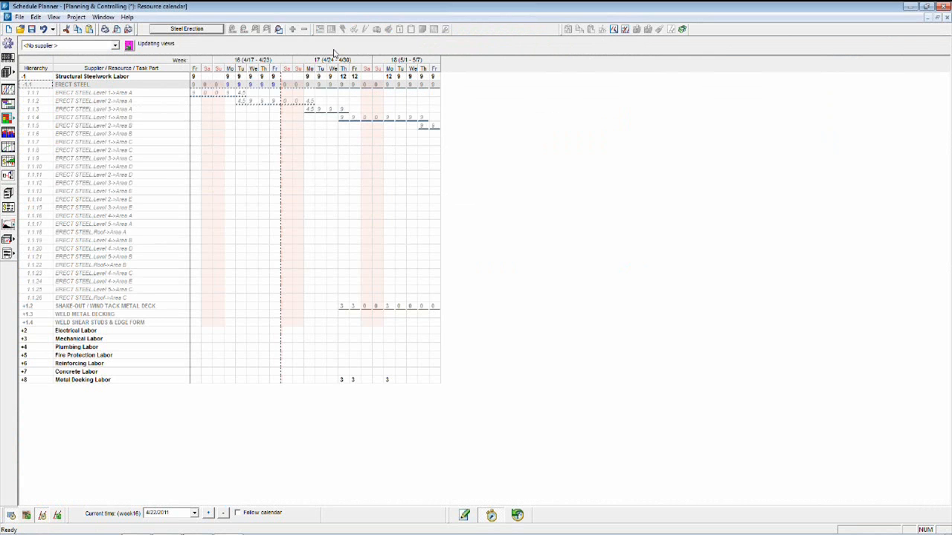
mouse_move(225, 89)
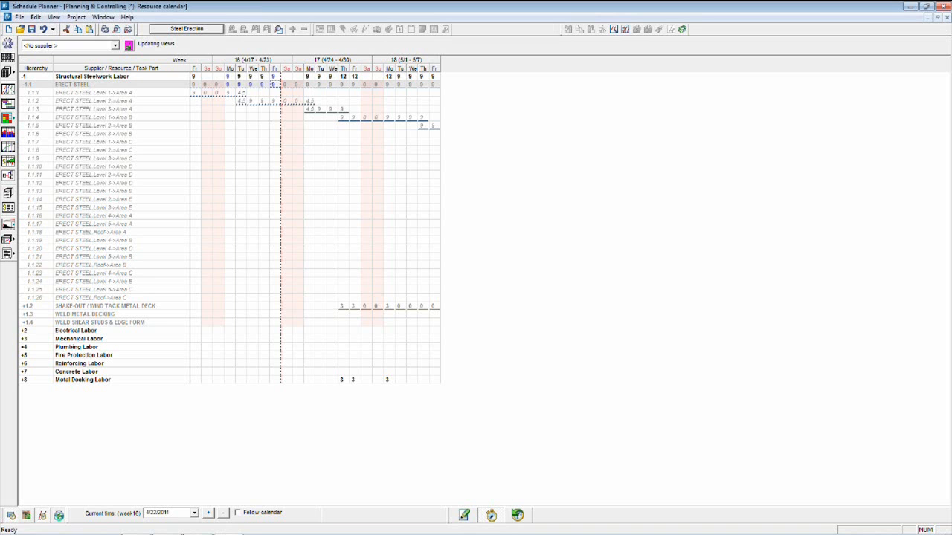
mouse_move(266, 98)
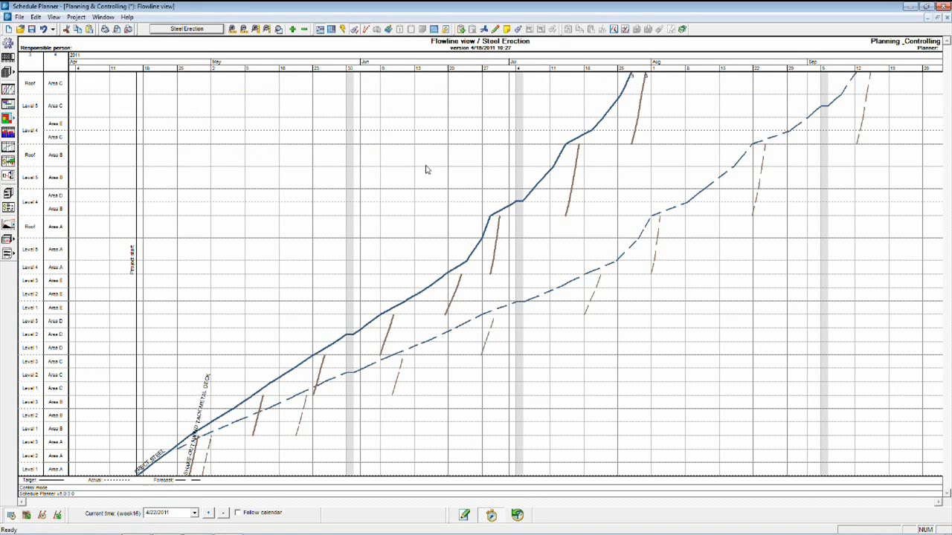
mouse_move(310, 374)
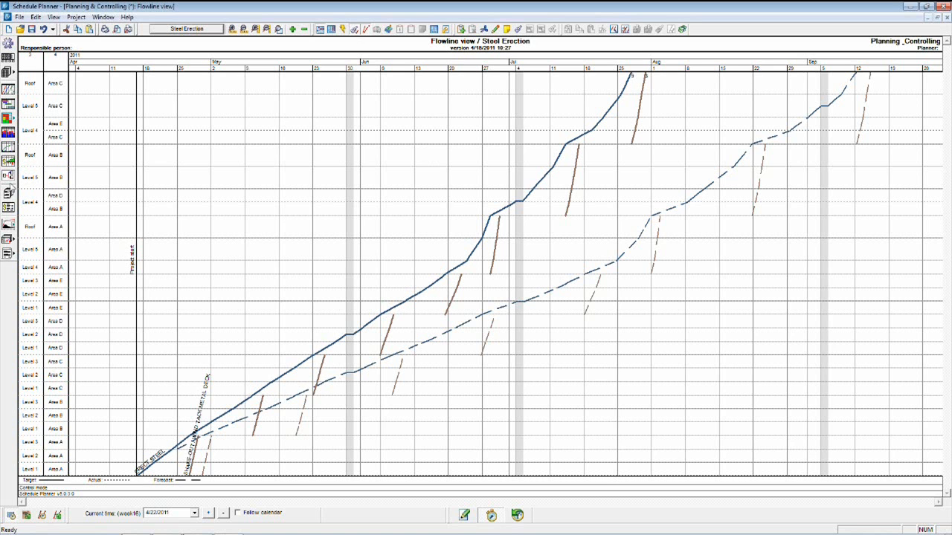
Show the schedule task control chart for the Slab on Deck schedule
click(9, 119)
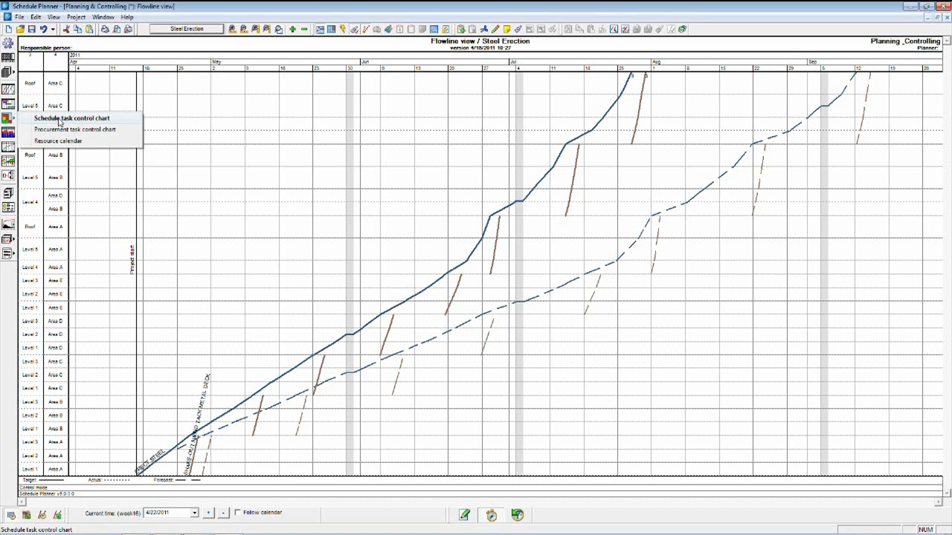
click(75, 119)
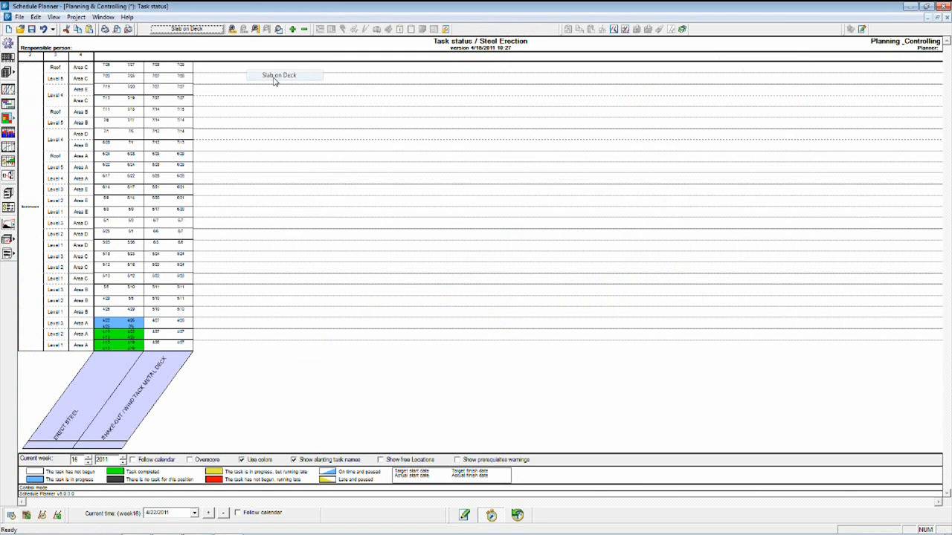
click(283, 75)
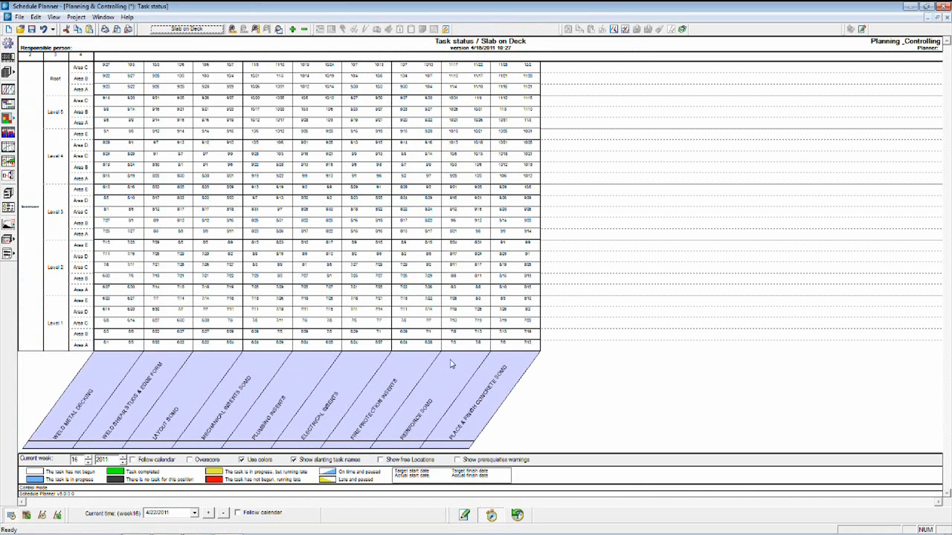
mouse_move(268, 293)
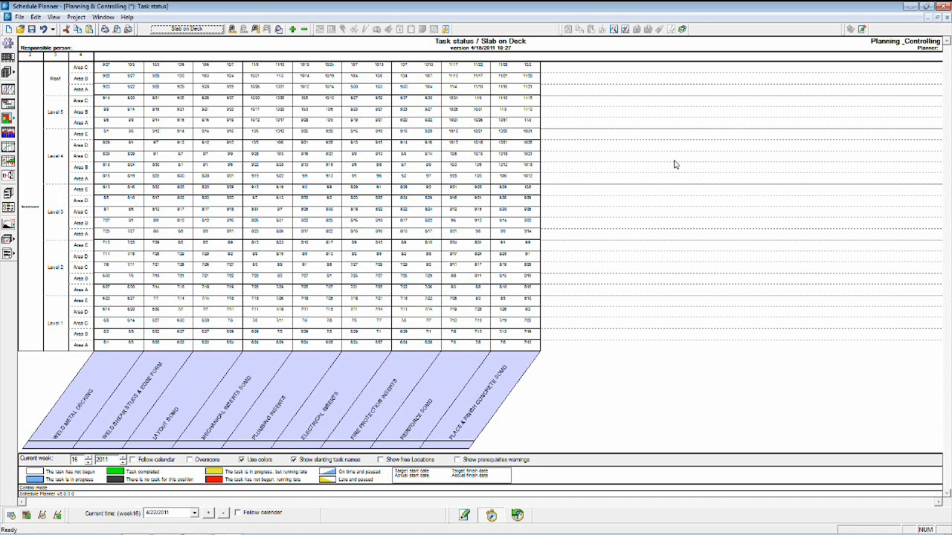
mouse_move(56, 93)
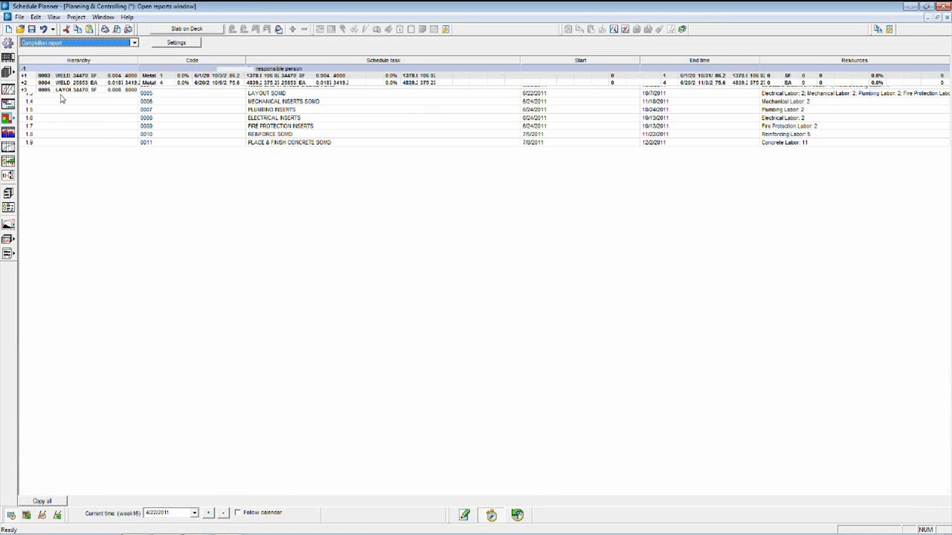
Restrict the completion report columns to Target and Actual only
click(176, 42)
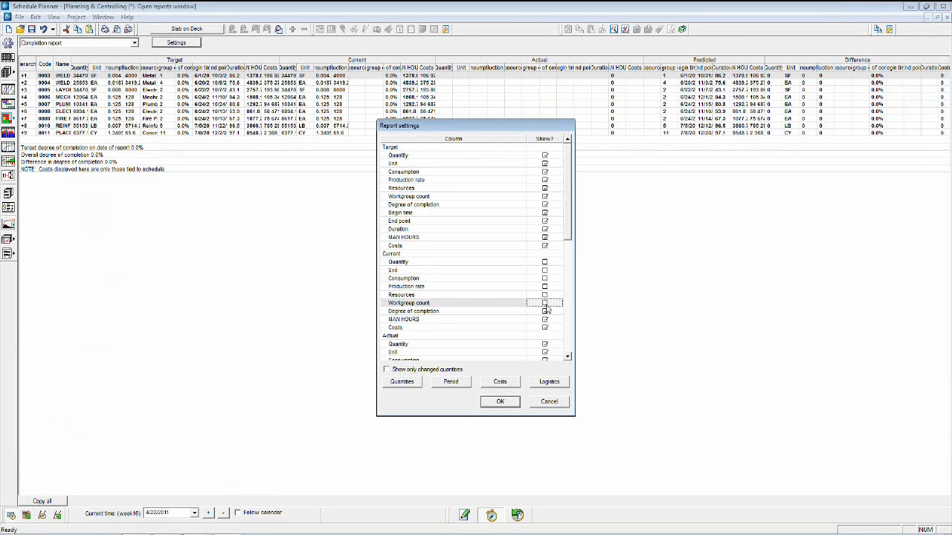
scroll(down, 3)
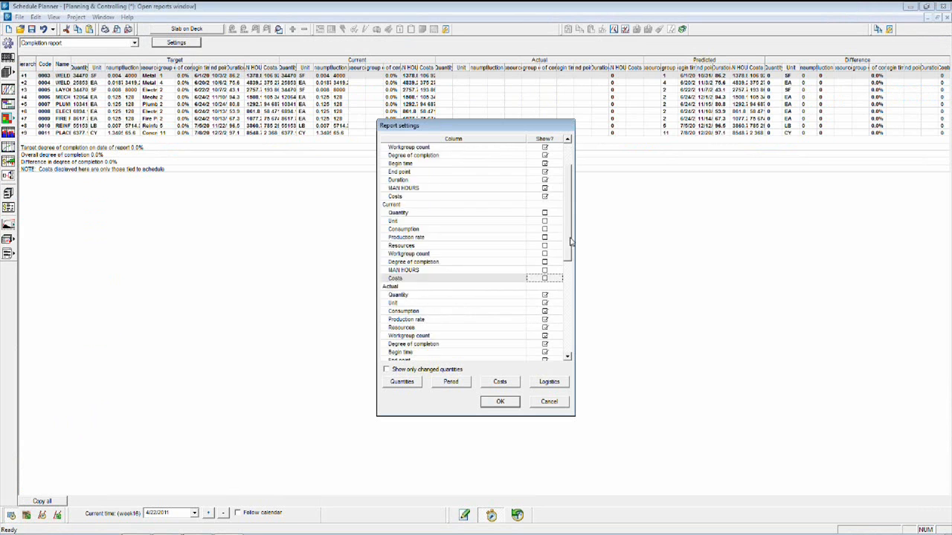
scroll(down, 3)
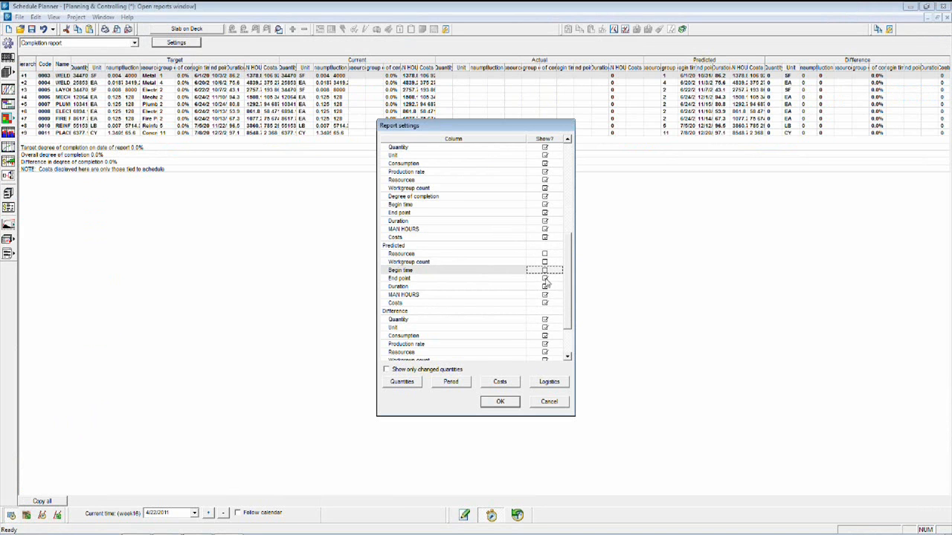
scroll(down, 3)
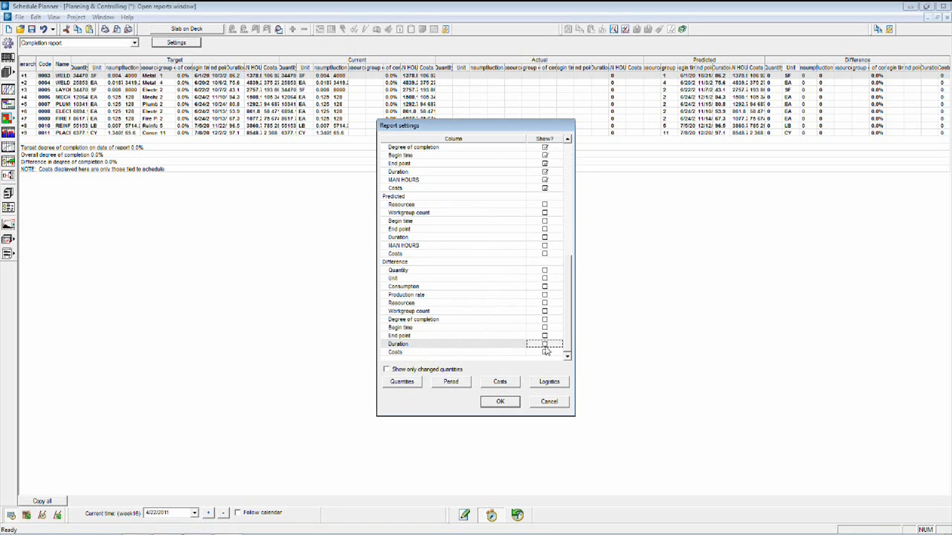
click(499, 402)
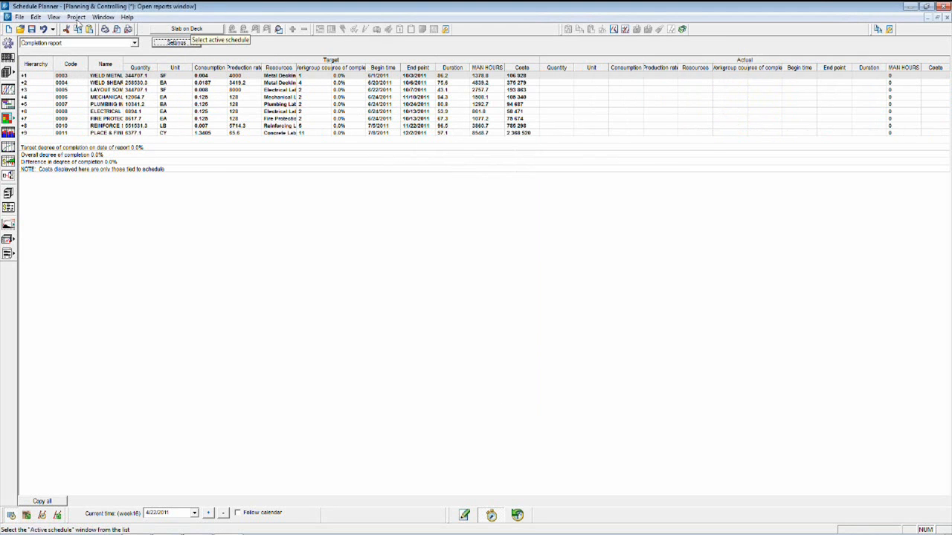
Switch the completion report to the Steel Erection schedule showing per-area target and actual figures
click(189, 29)
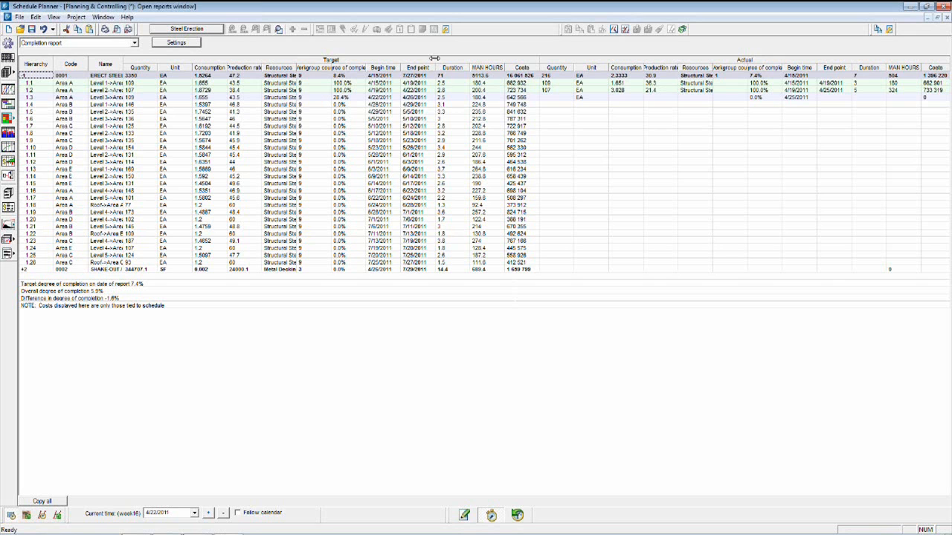
mouse_move(333, 138)
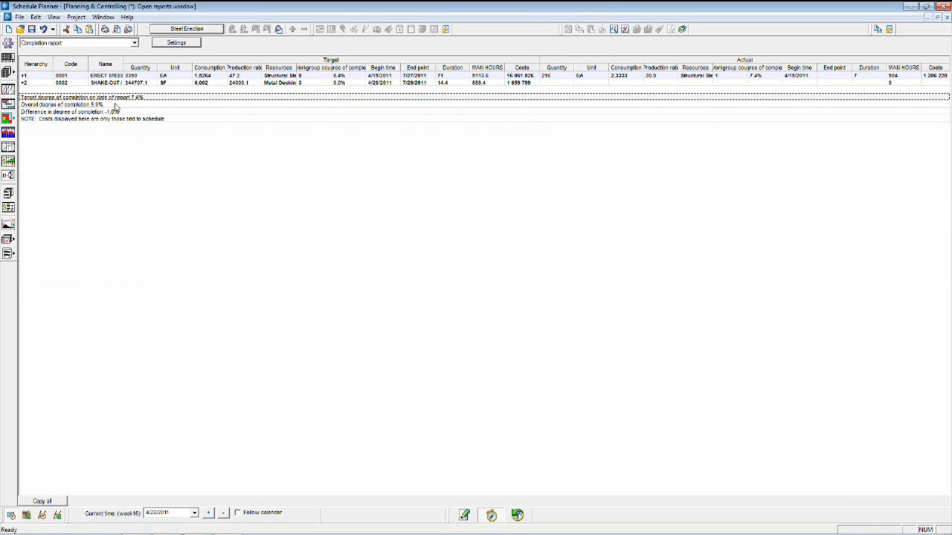
mouse_move(79, 178)
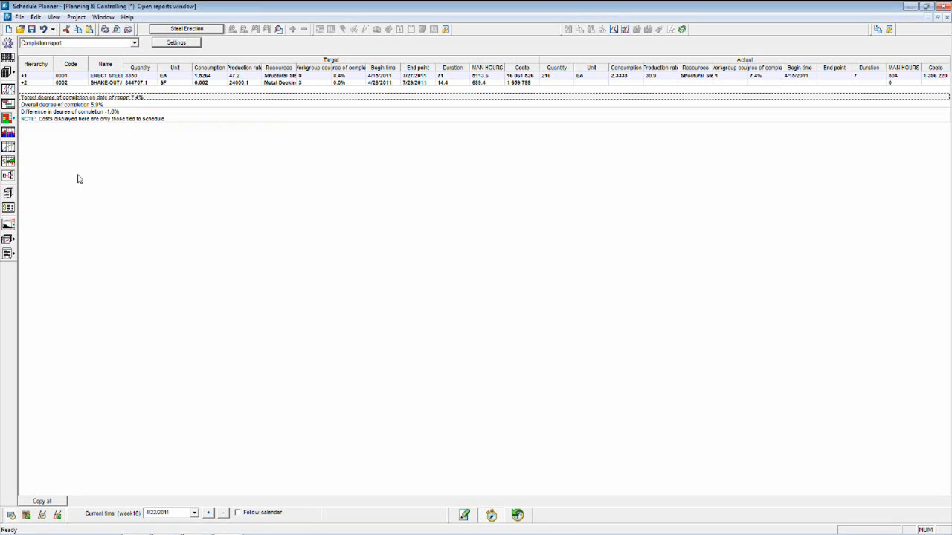
mouse_move(76, 166)
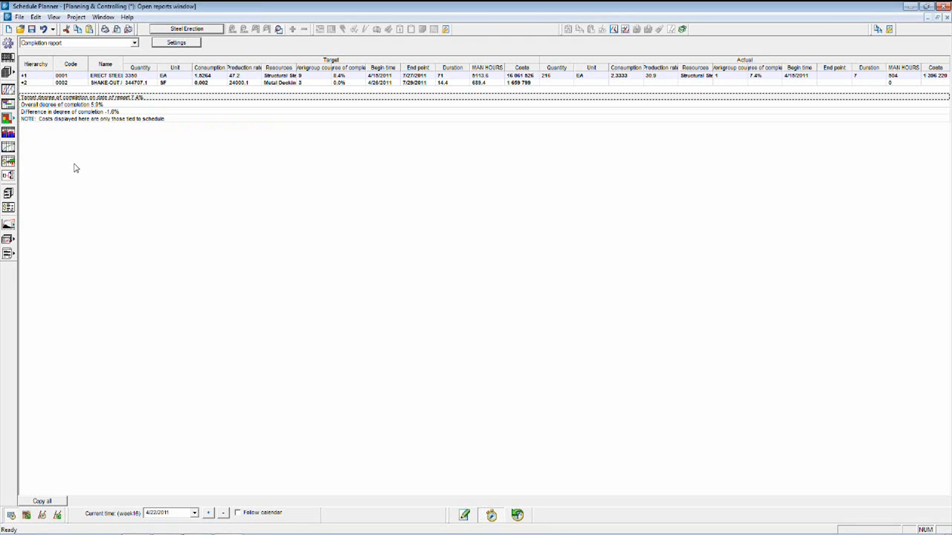
mouse_move(159, 149)
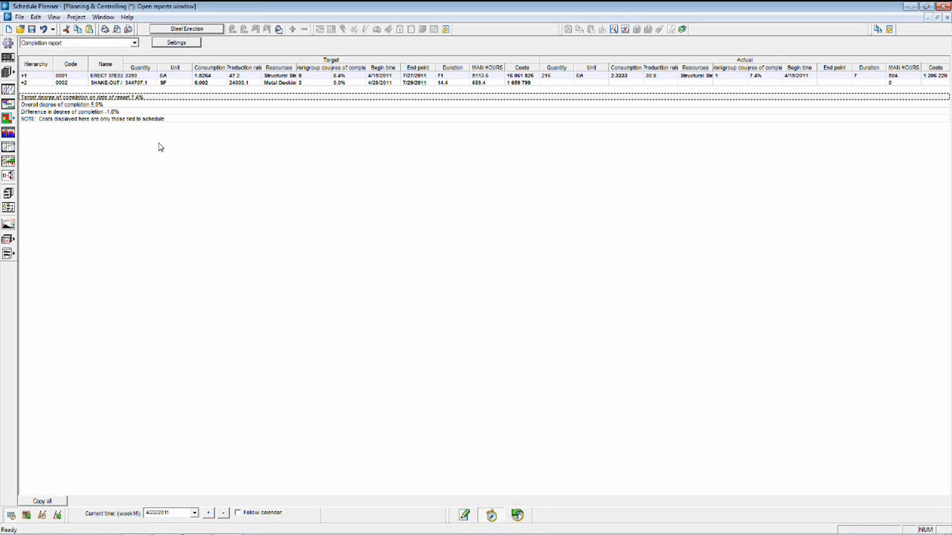
mouse_move(200, 28)
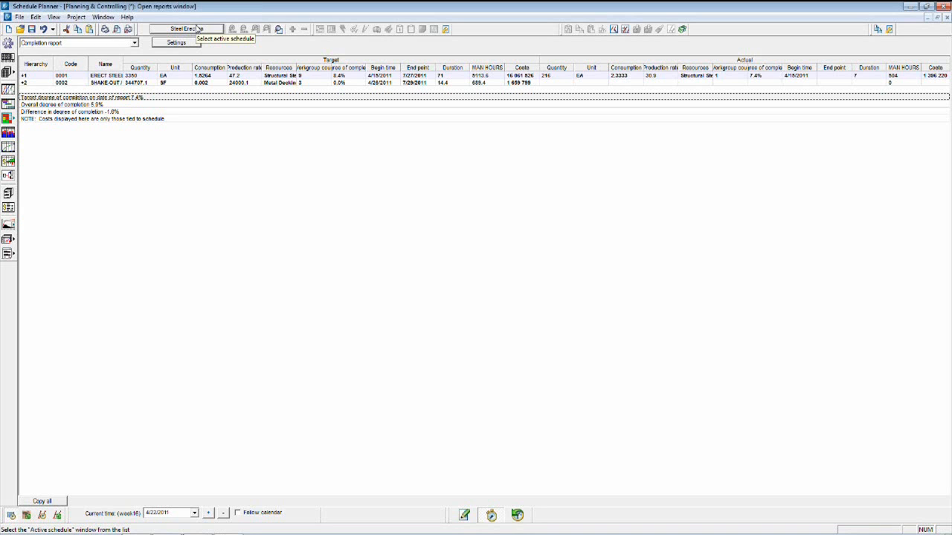
mouse_move(772, 18)
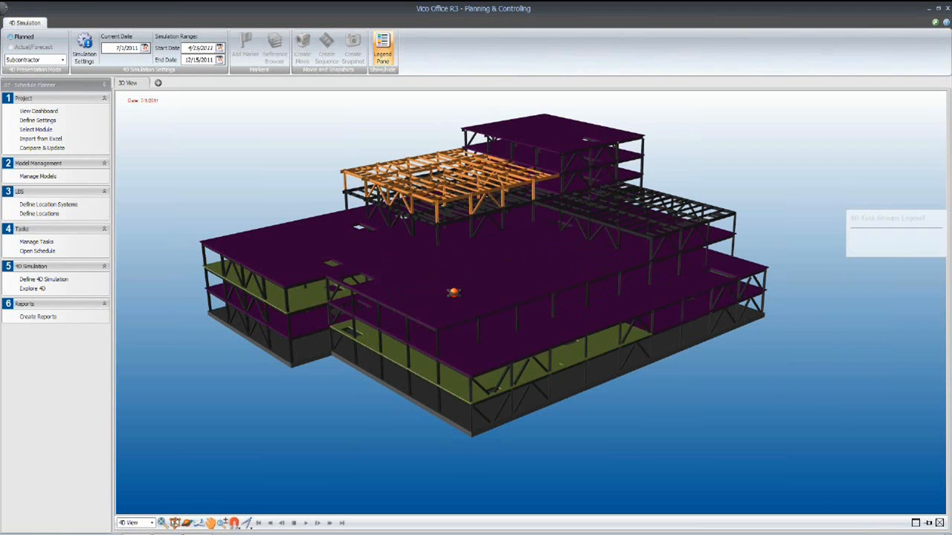
Show the task groups legend listing each trade's colour in the 4D simulation
click(383, 45)
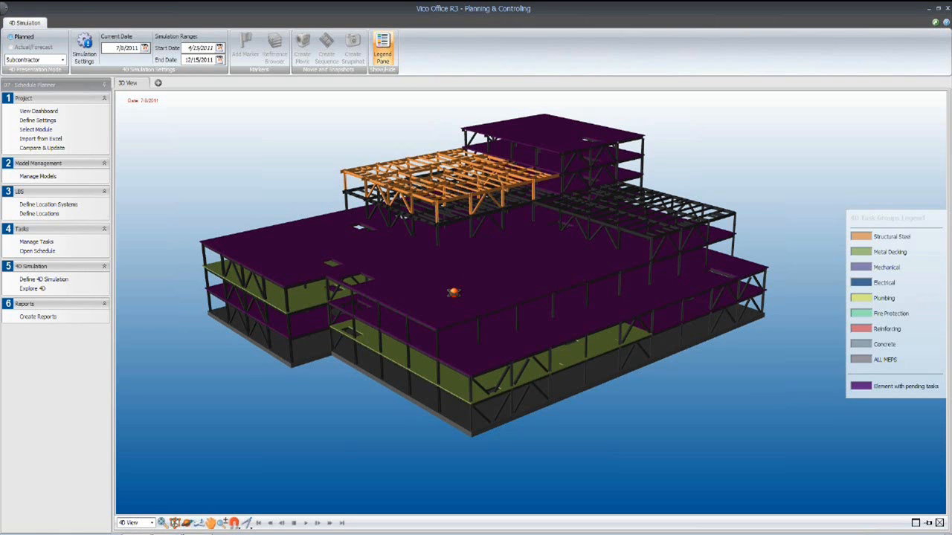